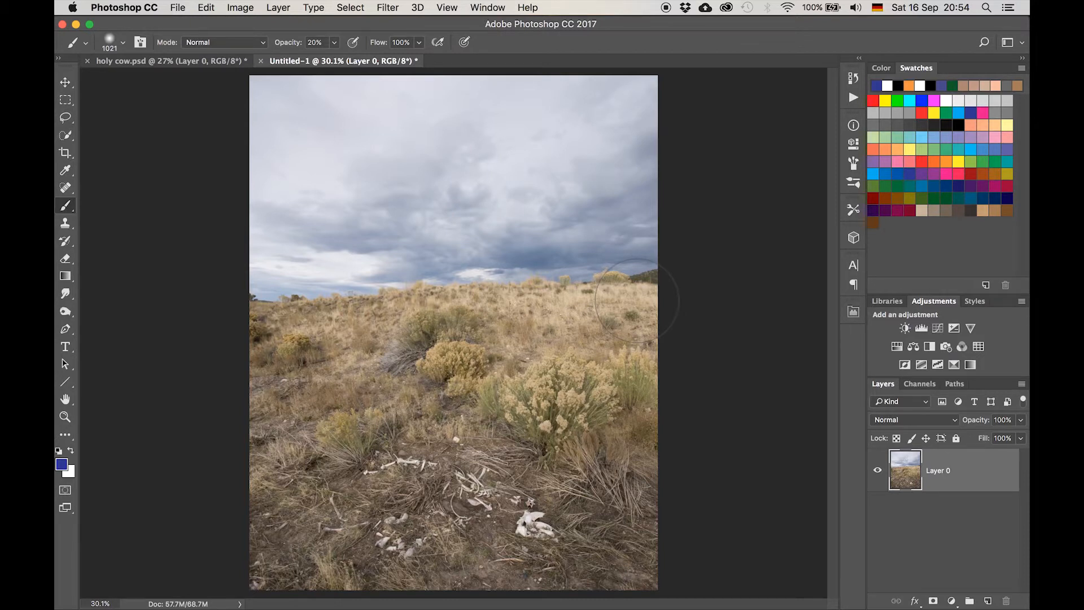
pyautogui.moveTo(430, 252)
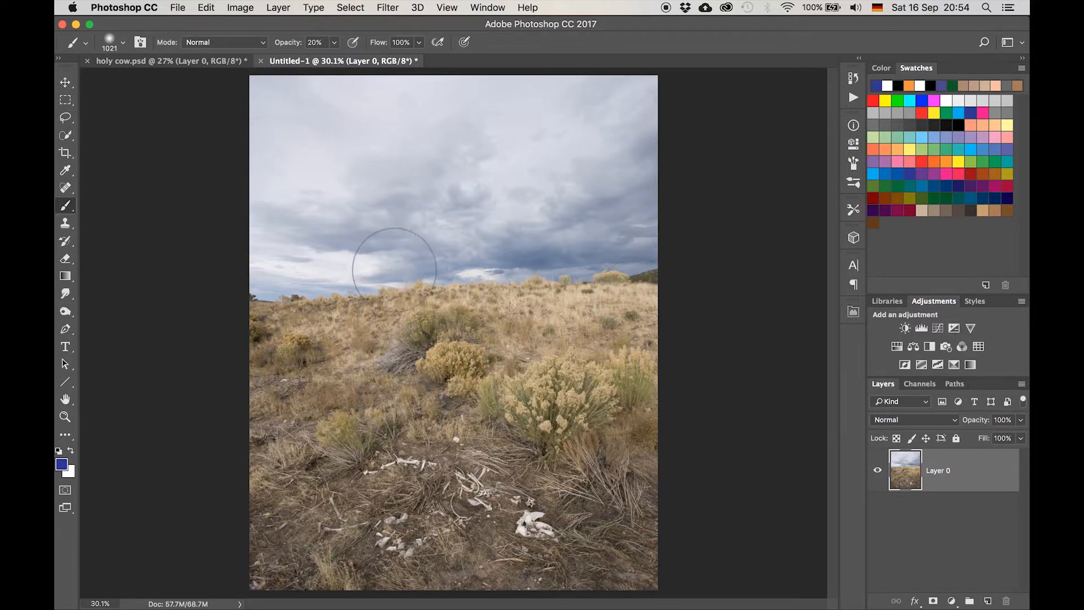
pyautogui.moveTo(404, 263)
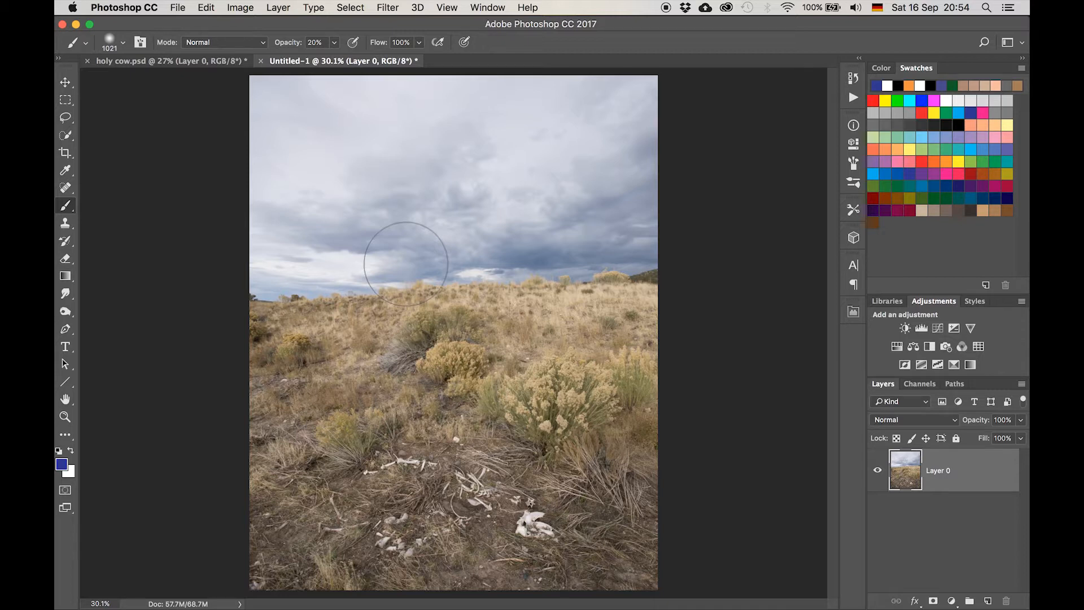
pyautogui.moveTo(777, 405)
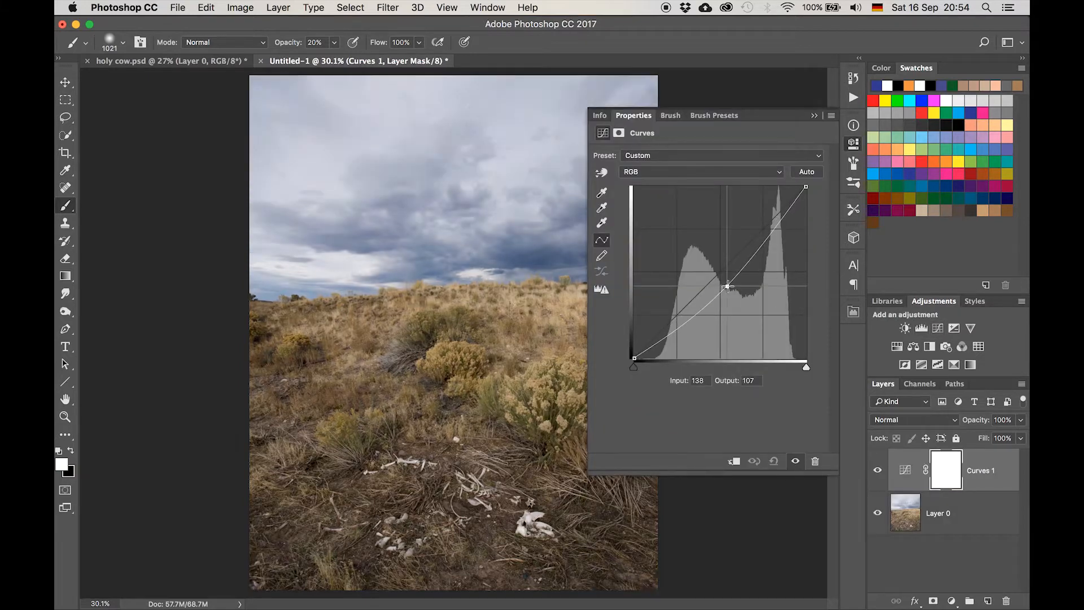
# Pull the RGB curve's midtones down until the whole photo is noticeably darker
pyautogui.moveTo(726, 286); pyautogui.dragTo(730, 291)
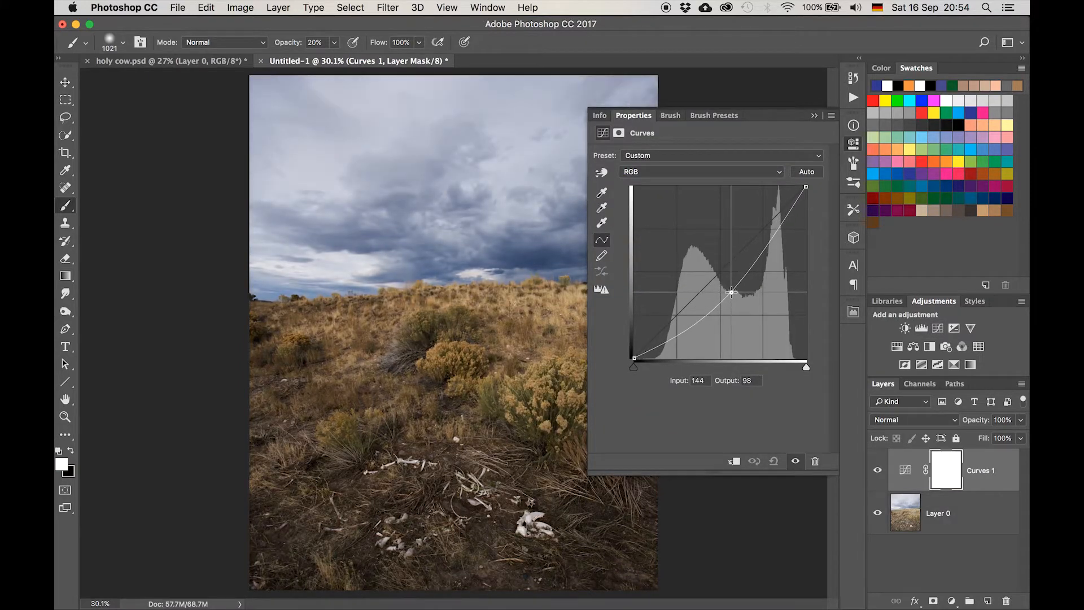
pyautogui.moveTo(730, 292); pyautogui.dragTo(731, 290)
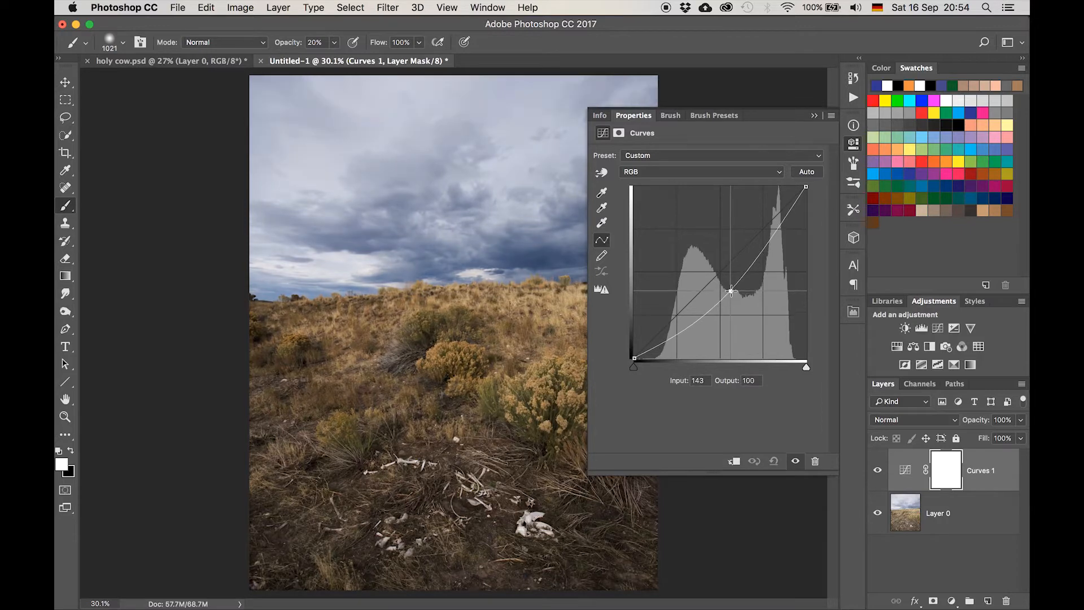
pyautogui.moveTo(730, 289); pyautogui.dragTo(732, 294)
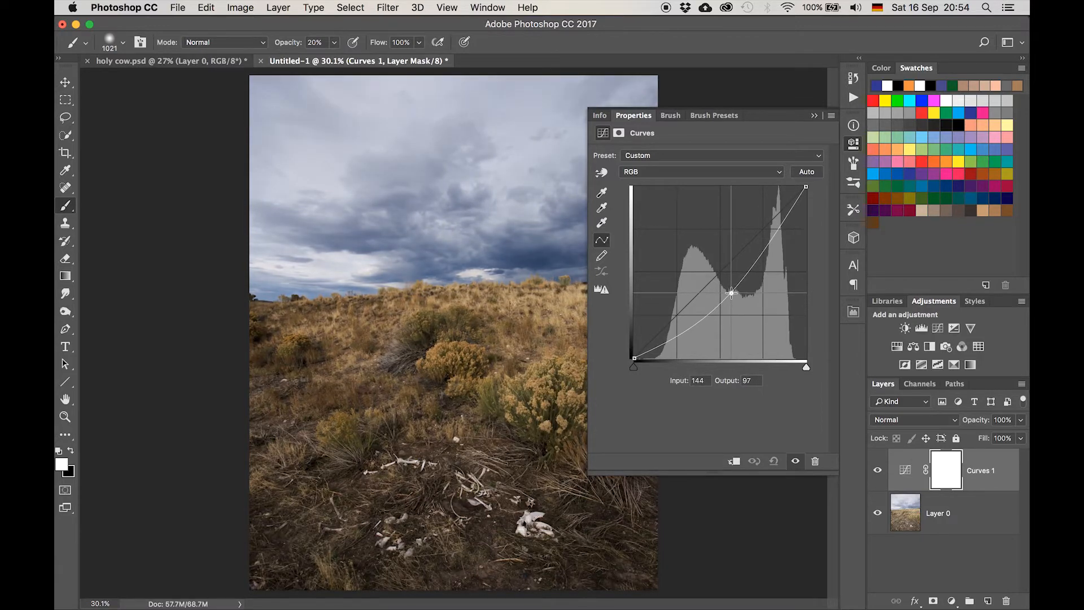
pyautogui.moveTo(731, 293); pyautogui.dragTo(731, 291)
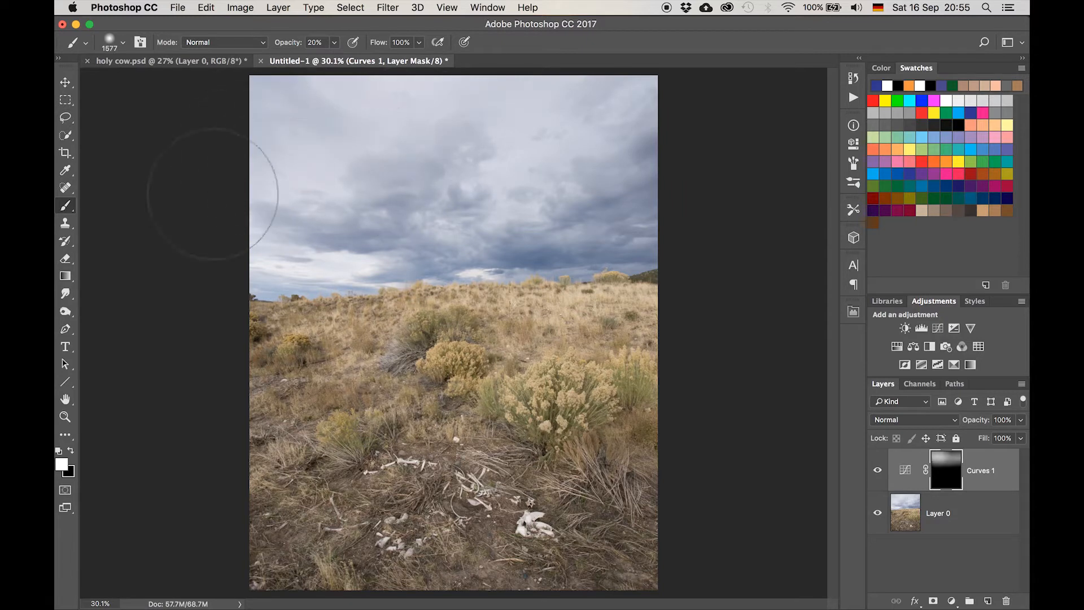
# Brush the Curves mask over the grassland to remove the darkening there, then compare by toggling the layer
pyautogui.moveTo(222, 214); pyautogui.dragTo(443, 212)
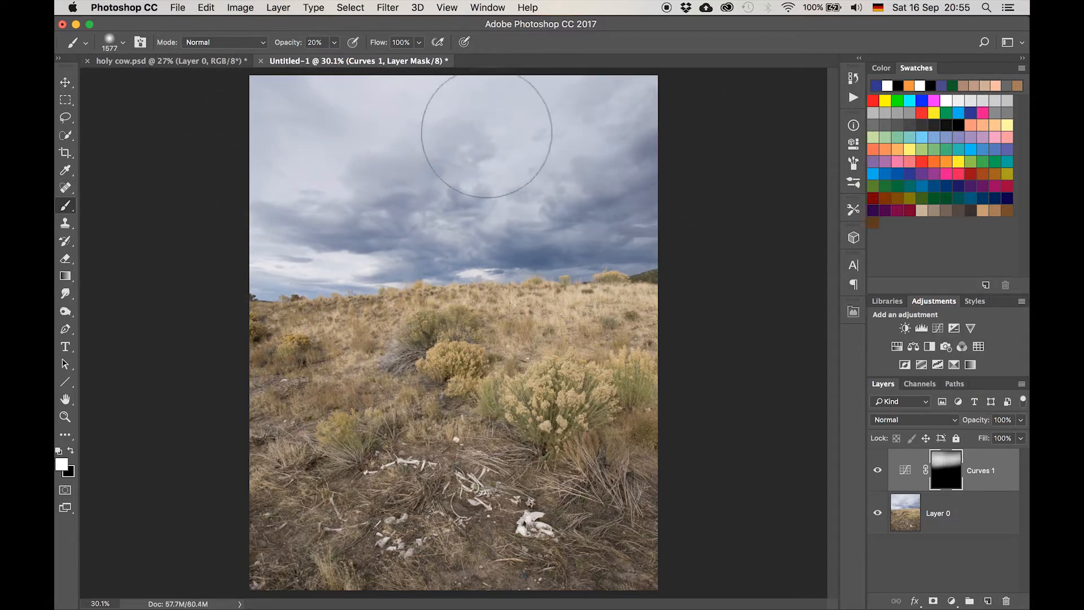
pyautogui.moveTo(358, 163)
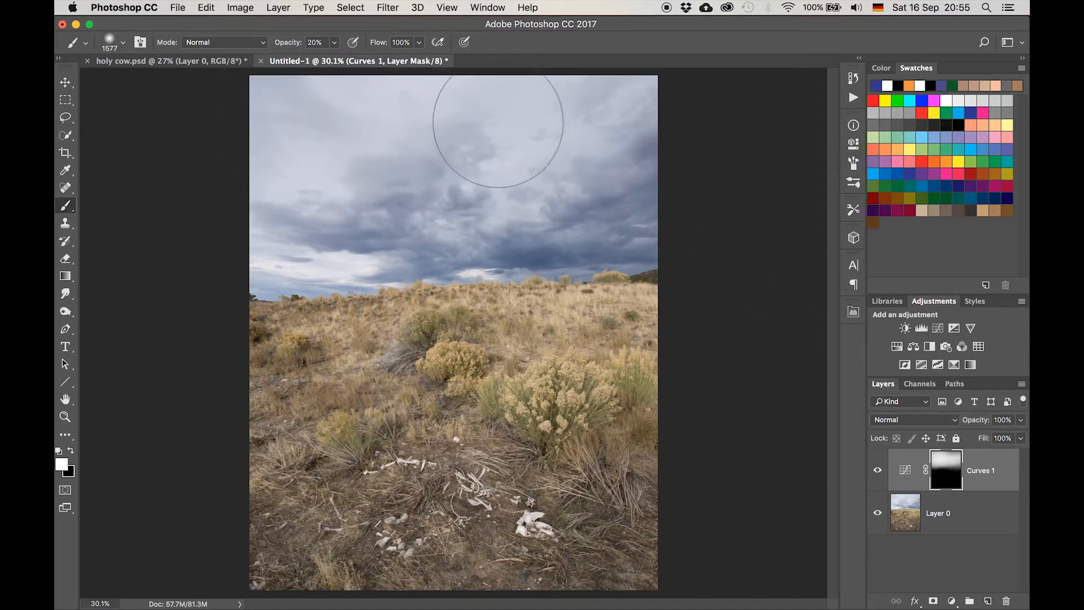
pyautogui.moveTo(363, 197)
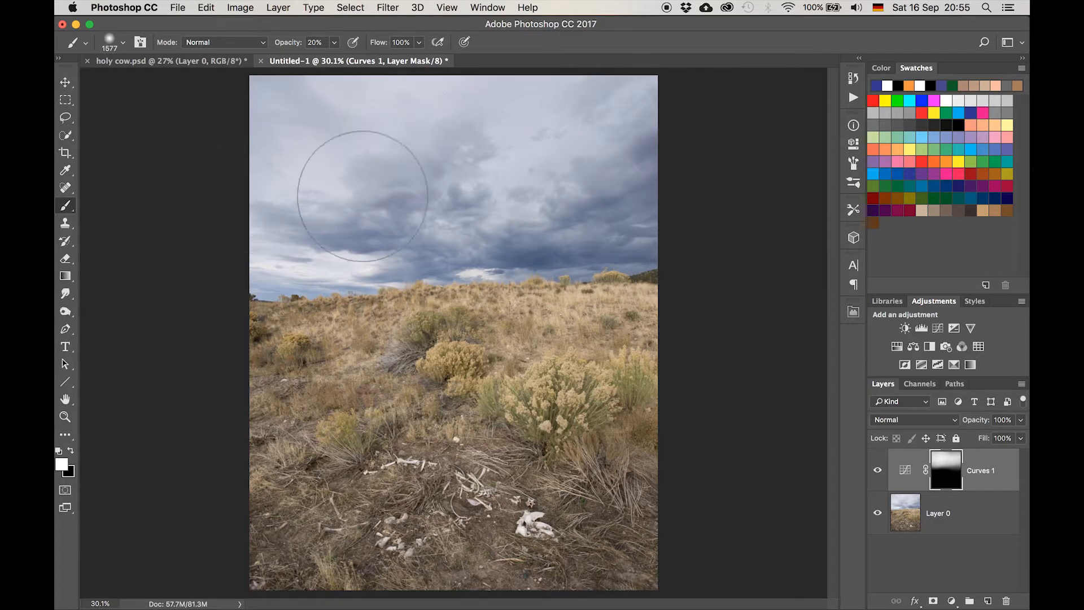
pyautogui.moveTo(241, 201)
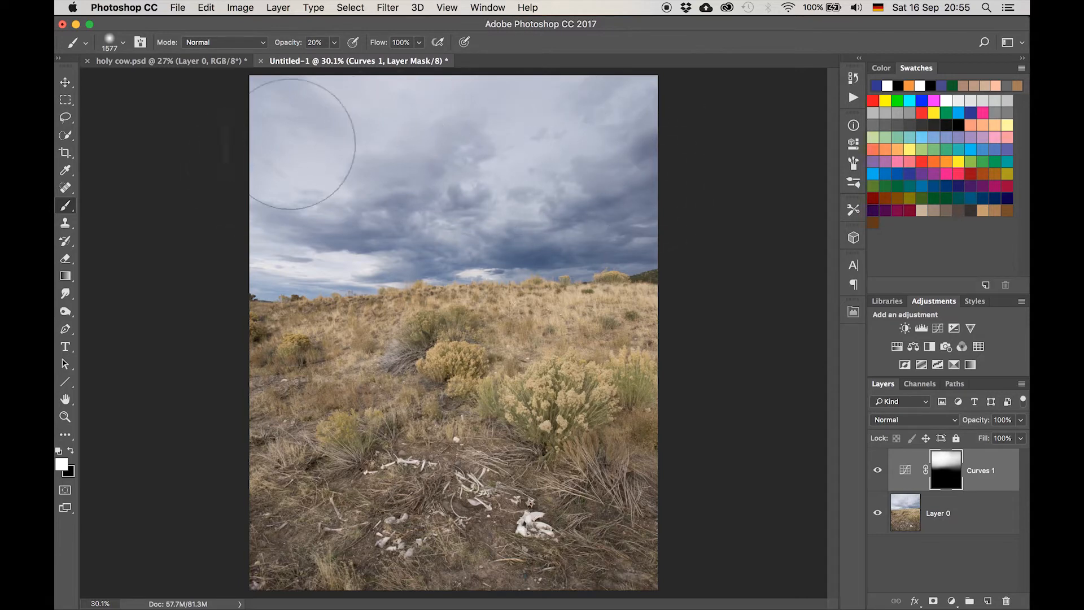
pyautogui.moveTo(802, 508)
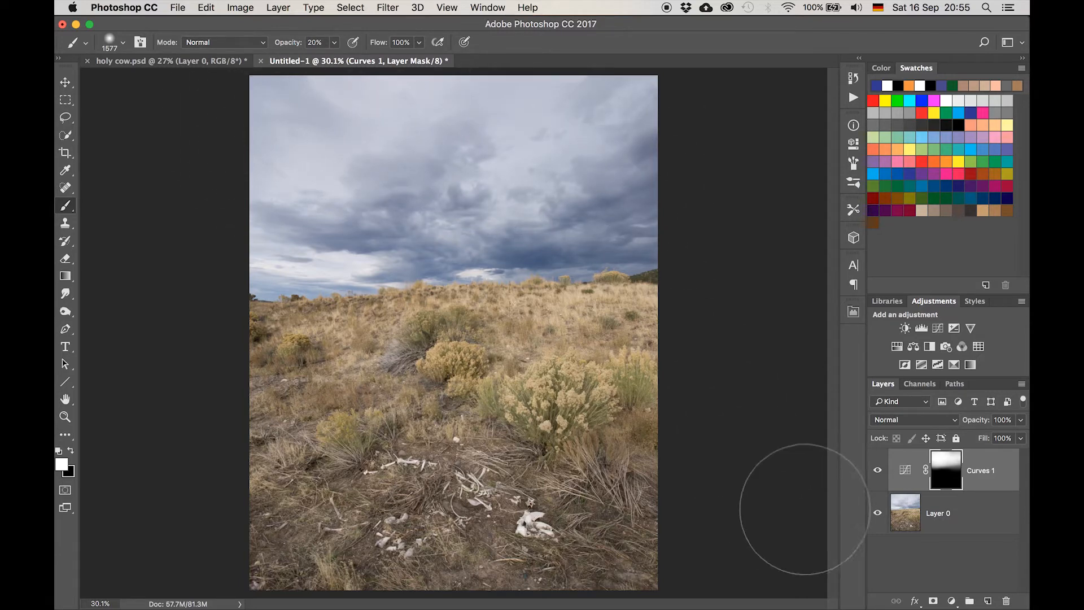
pyautogui.click(877, 470)
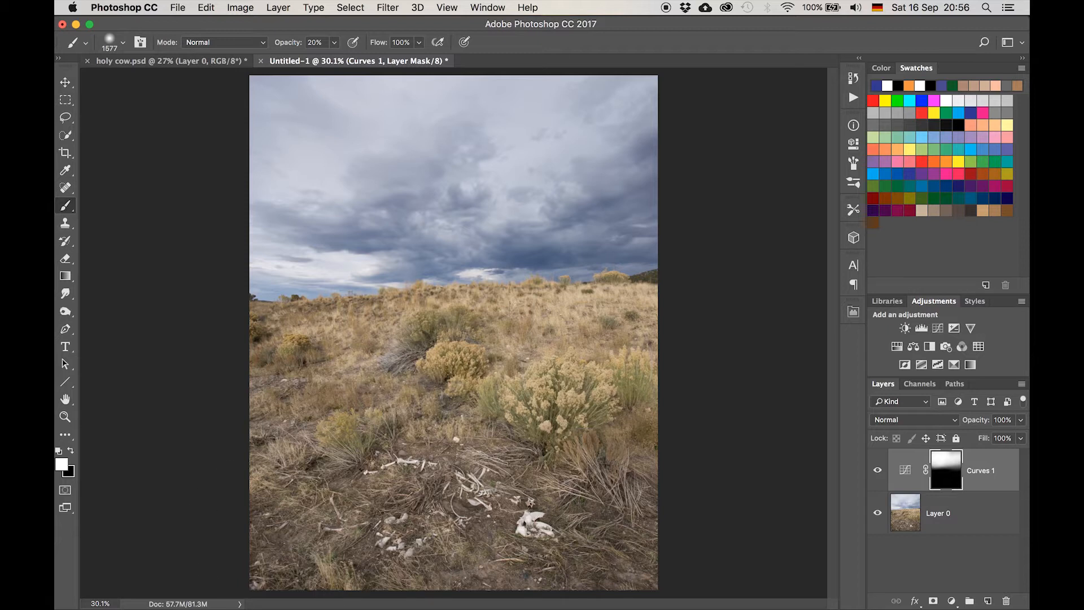
pyautogui.moveTo(359, 485)
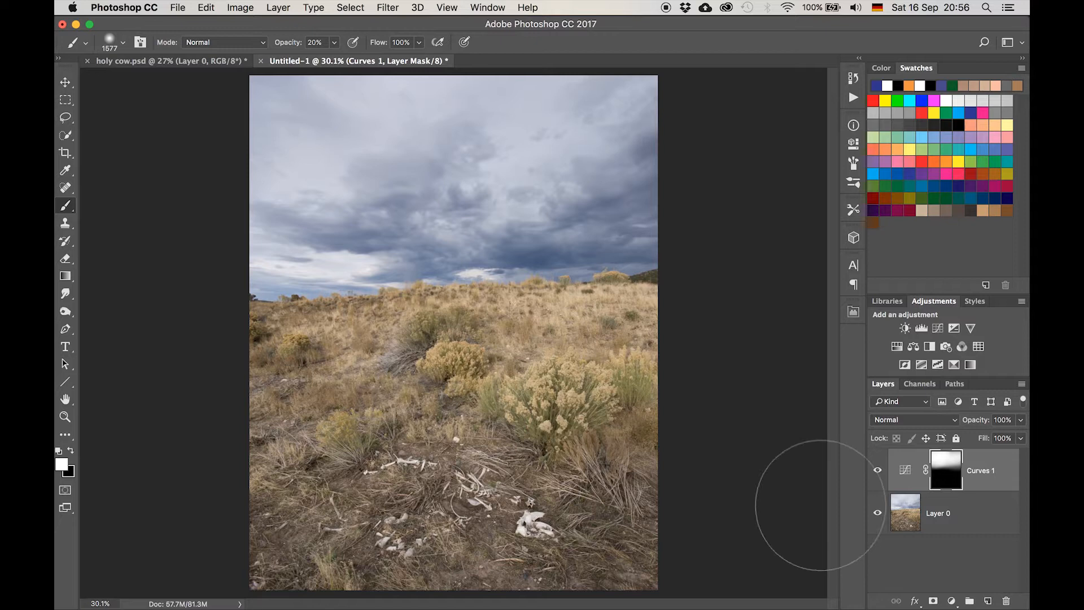
pyautogui.moveTo(753, 398)
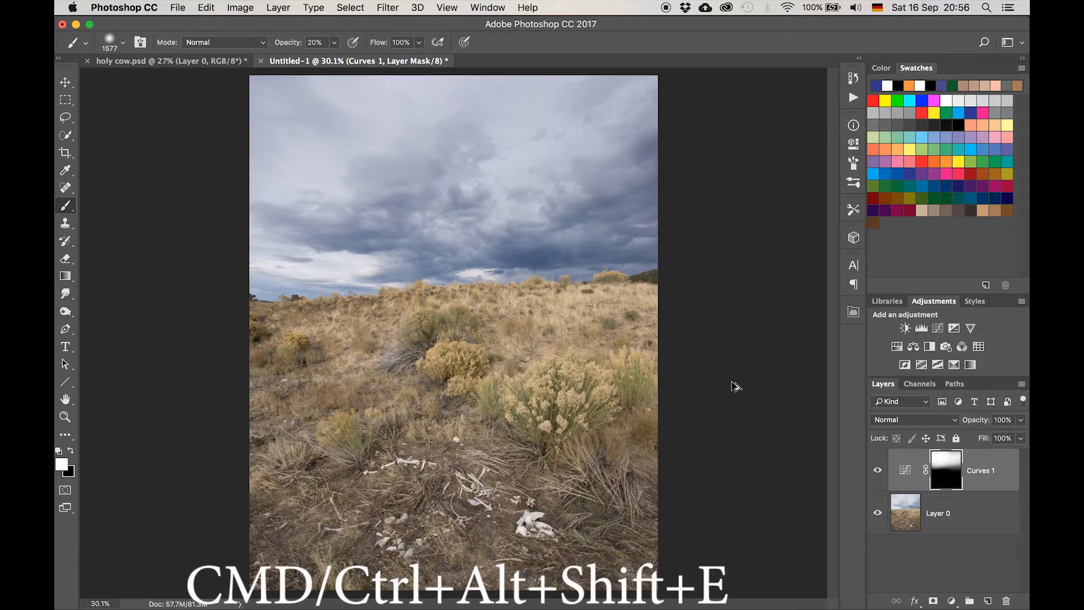
# Stamp all visible layers into a new merged layer at the top of the stack
pyautogui.press('cmd+alt+shift+e')
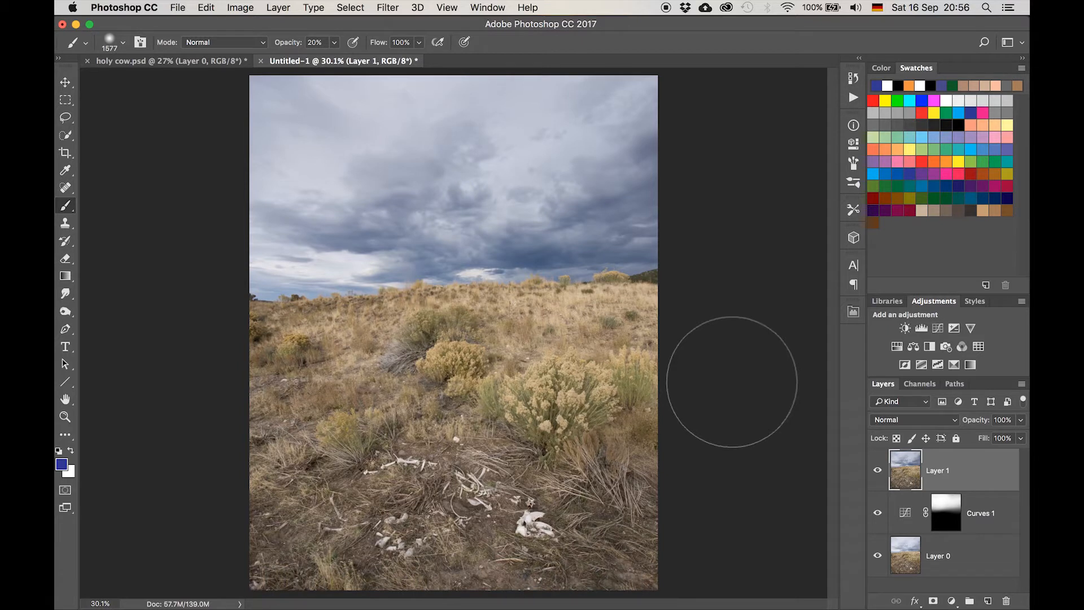
pyautogui.moveTo(910, 470)
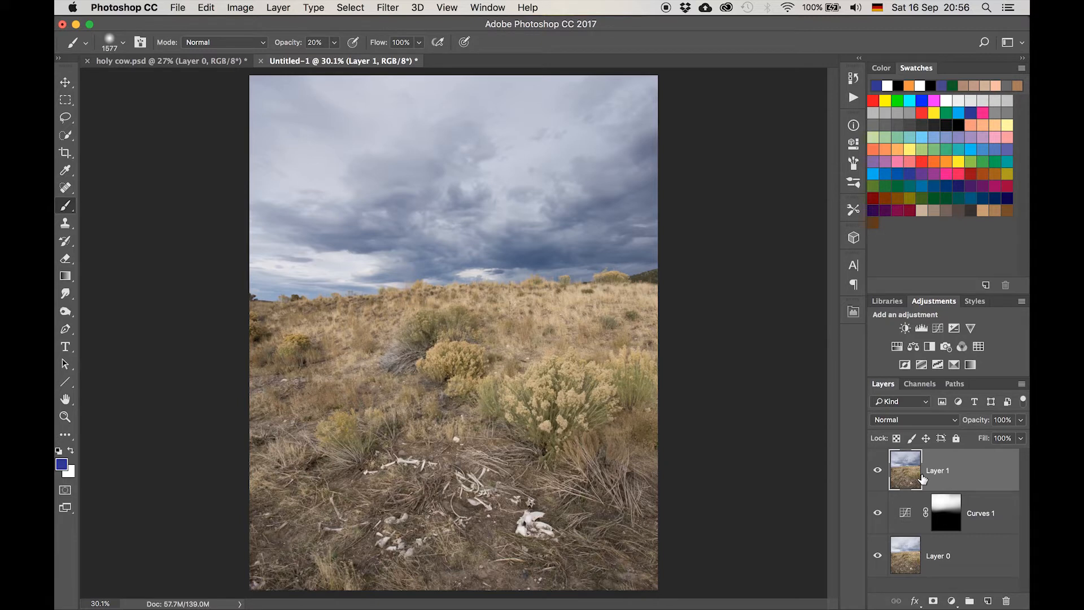
pyautogui.click(65, 118)
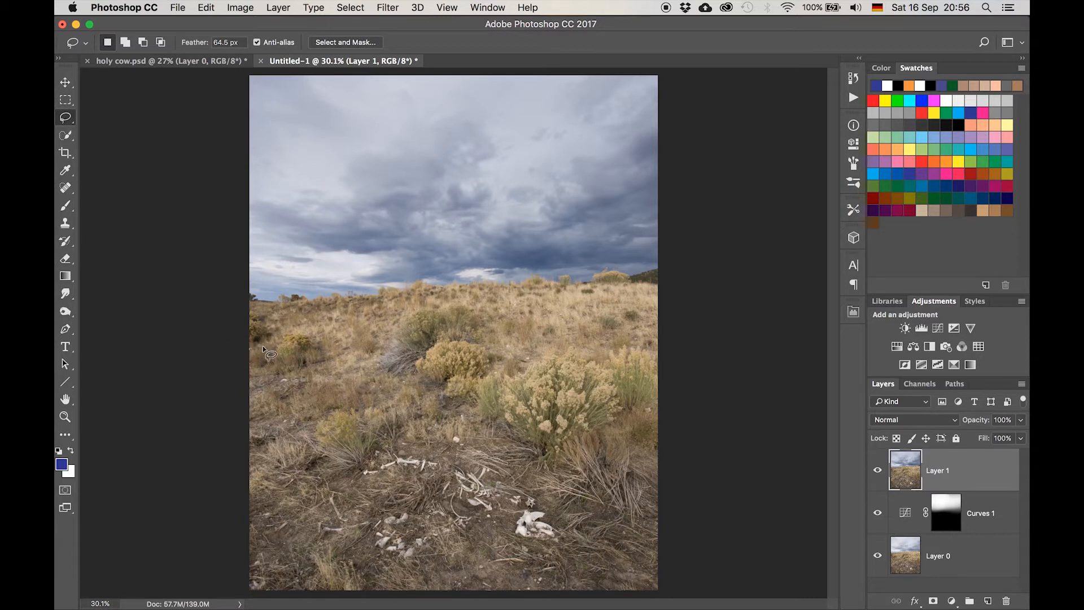
# Lasso the feathered ground below the horizon and copy it onto its own layer with Cmd+J
pyautogui.moveTo(267, 355); pyautogui.dragTo(599, 322)
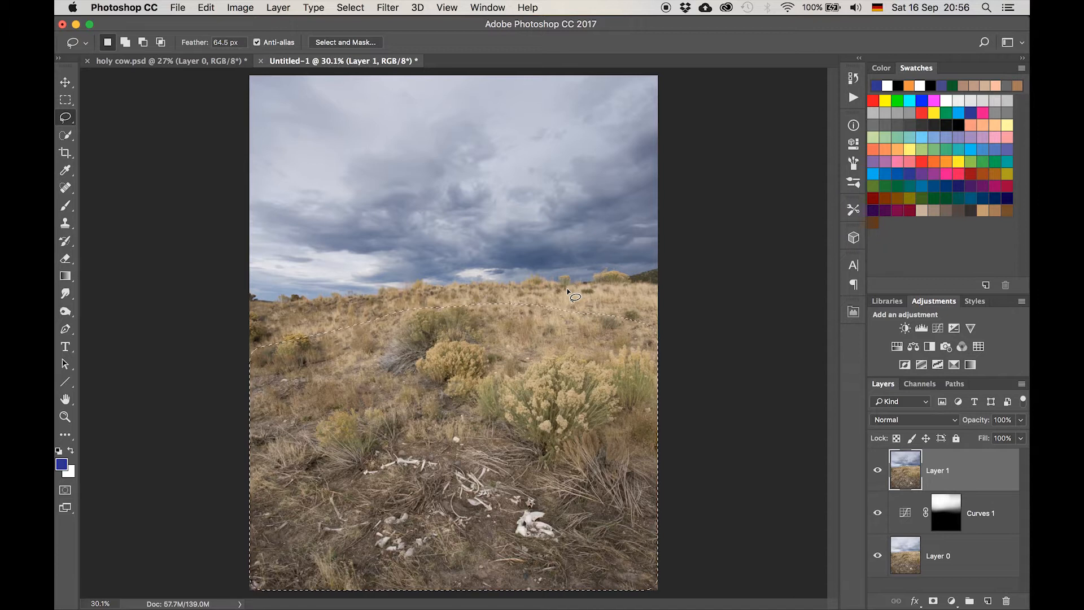
pyautogui.press('cmd+j')
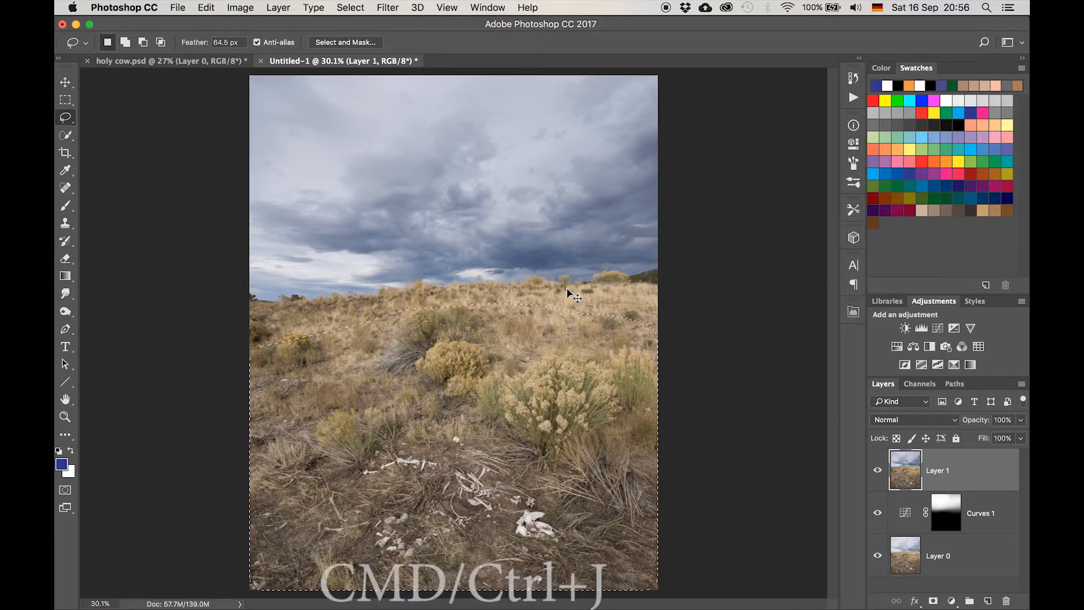
pyautogui.press('cmd+j')
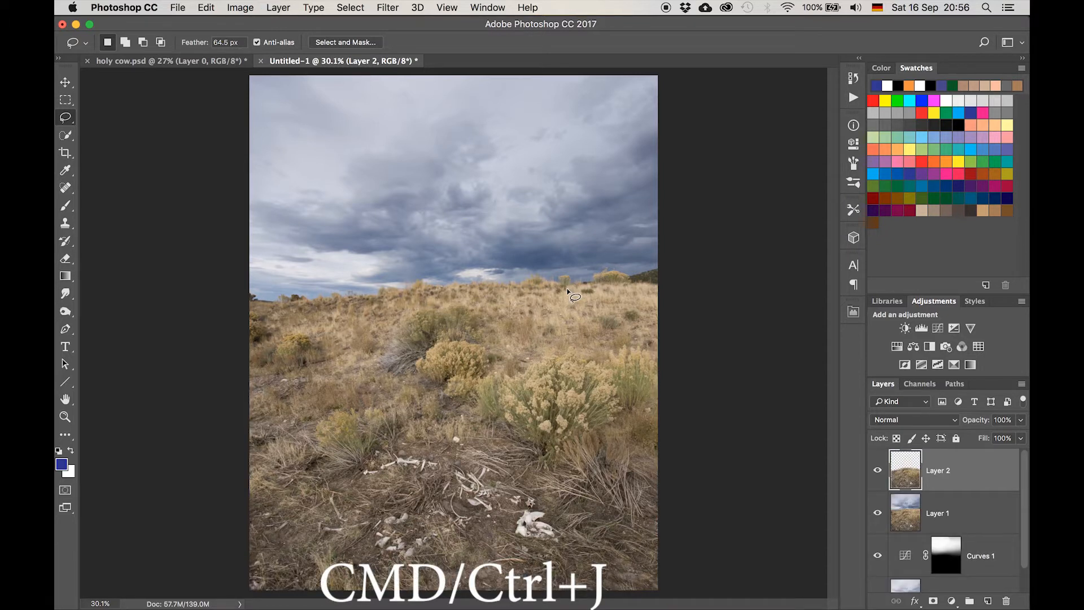
pyautogui.press('cmd+j')
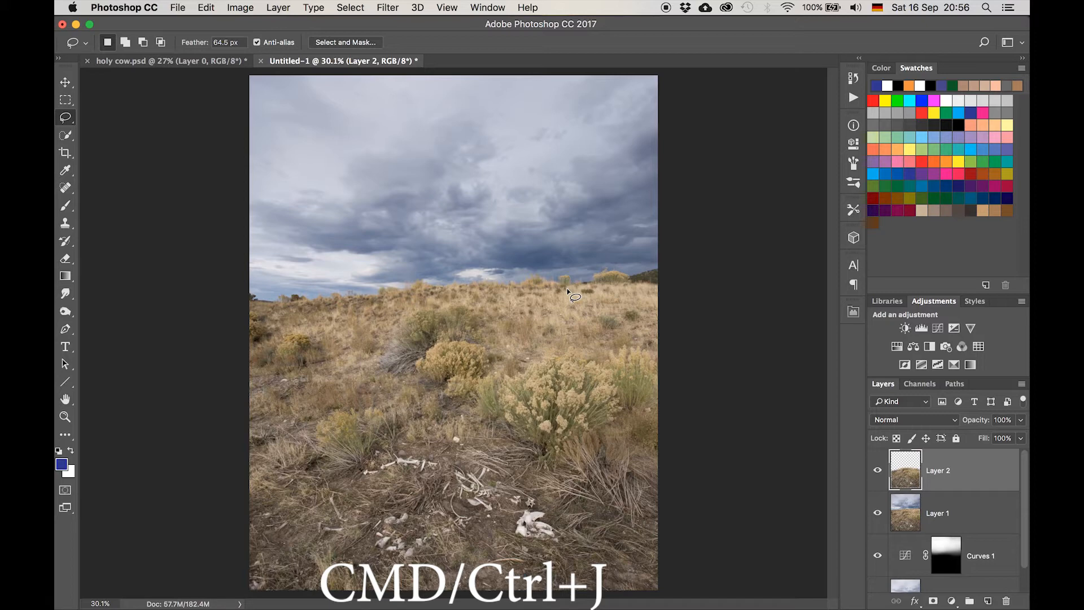
pyautogui.press('cmd+j')
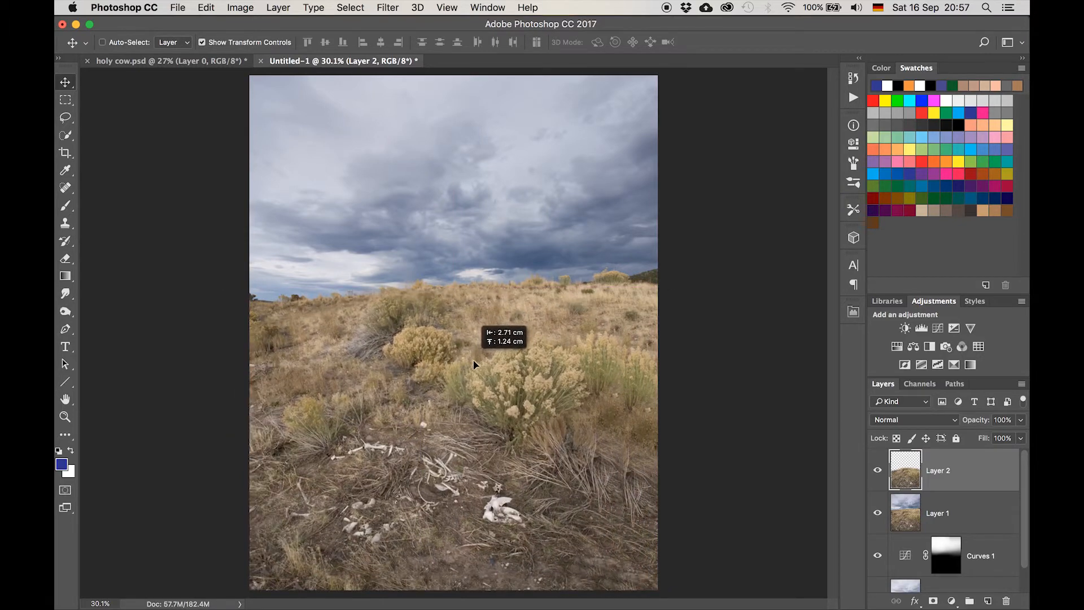
# Nudge the copied ground layer and begin stretching its bottom edge wider in perspective
pyautogui.moveTo(474, 365); pyautogui.dragTo(498, 361)
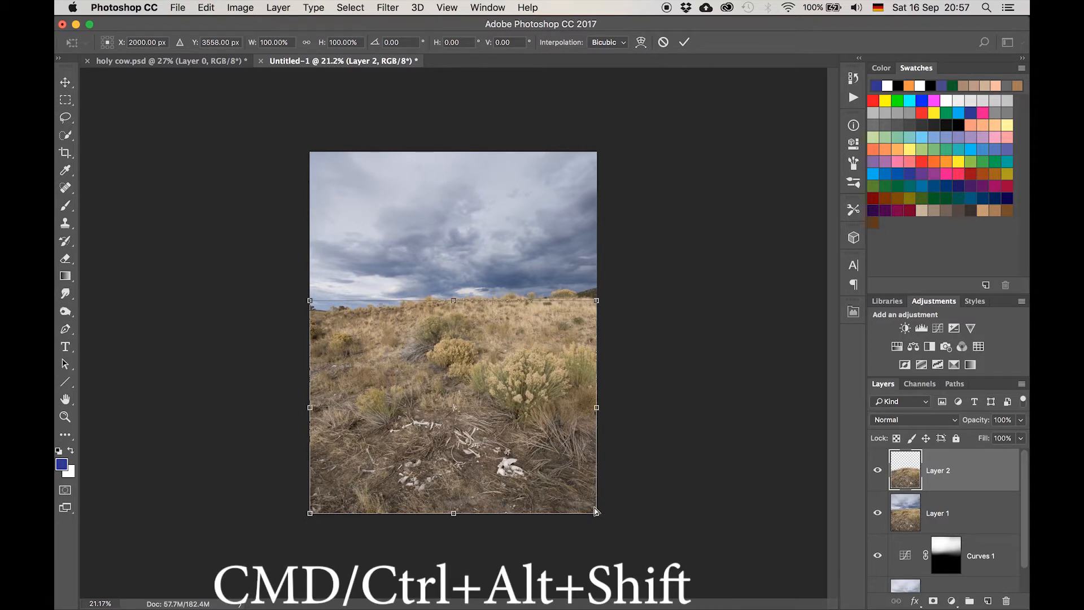
pyautogui.moveTo(596, 512); pyautogui.dragTo(608, 517)
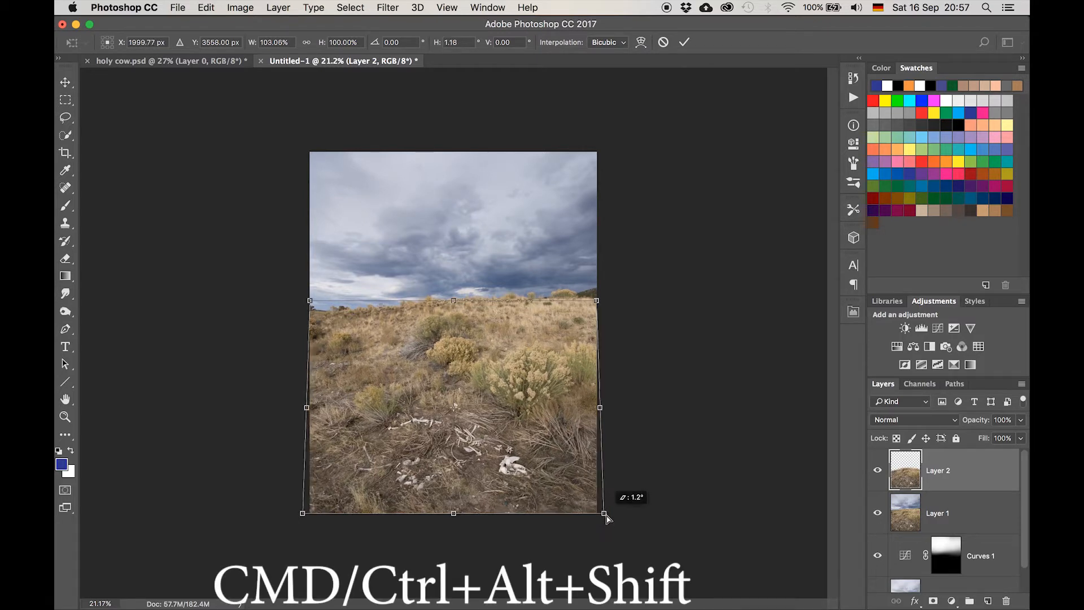
pyautogui.moveTo(599, 513); pyautogui.dragTo(629, 513)
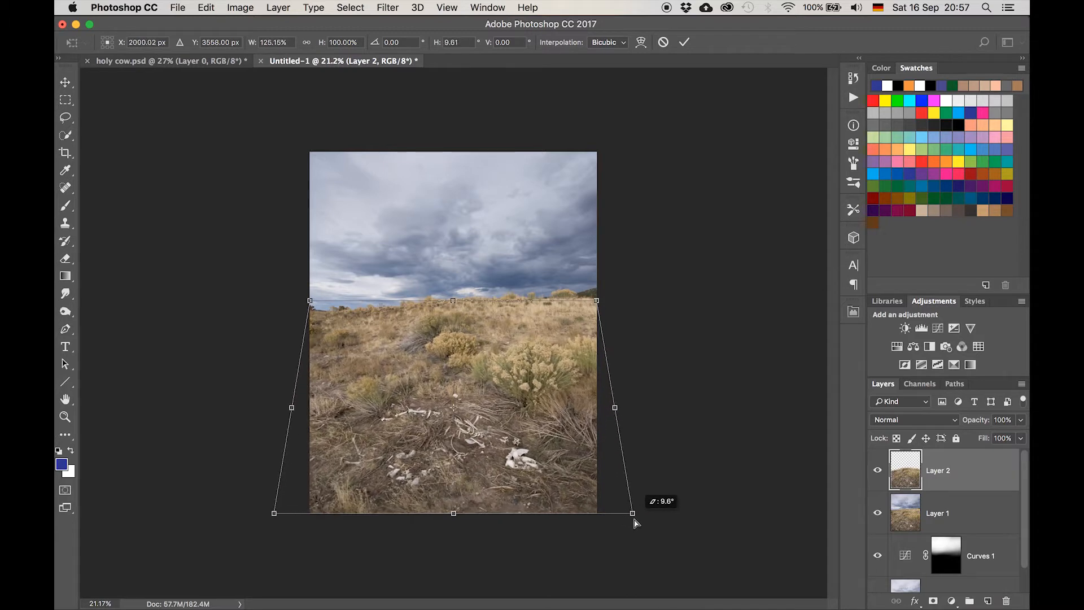
pyautogui.moveTo(629, 512); pyautogui.dragTo(641, 512)
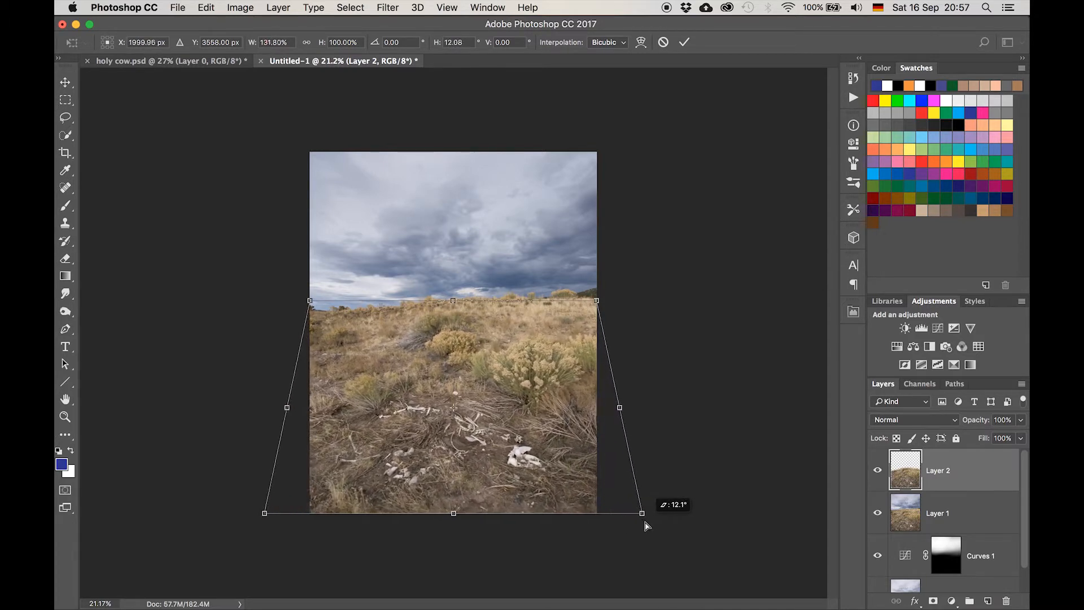
pyautogui.moveTo(642, 512); pyautogui.dragTo(639, 512)
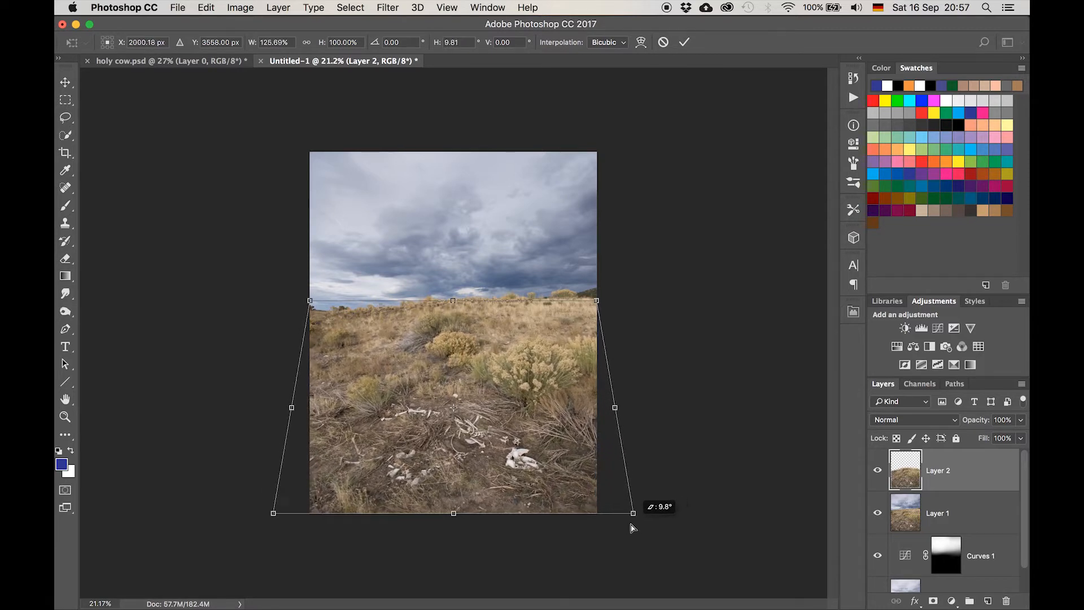
# Fine-tune the bottom perspective stretch so the foreground bones loom larger
pyautogui.moveTo(632, 512); pyautogui.dragTo(639, 514)
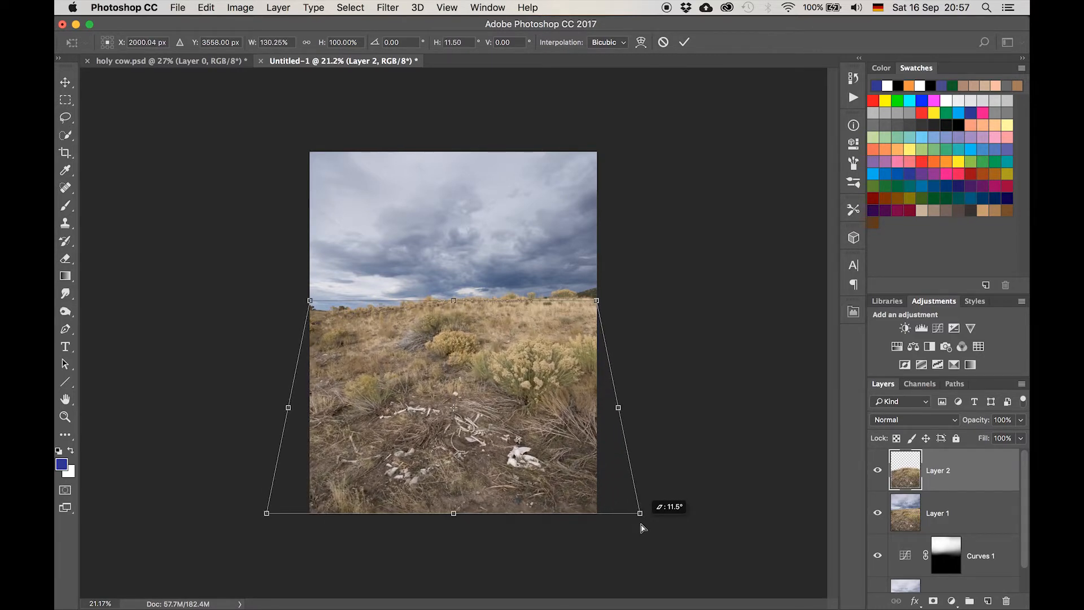
pyautogui.moveTo(639, 513); pyautogui.dragTo(622, 513)
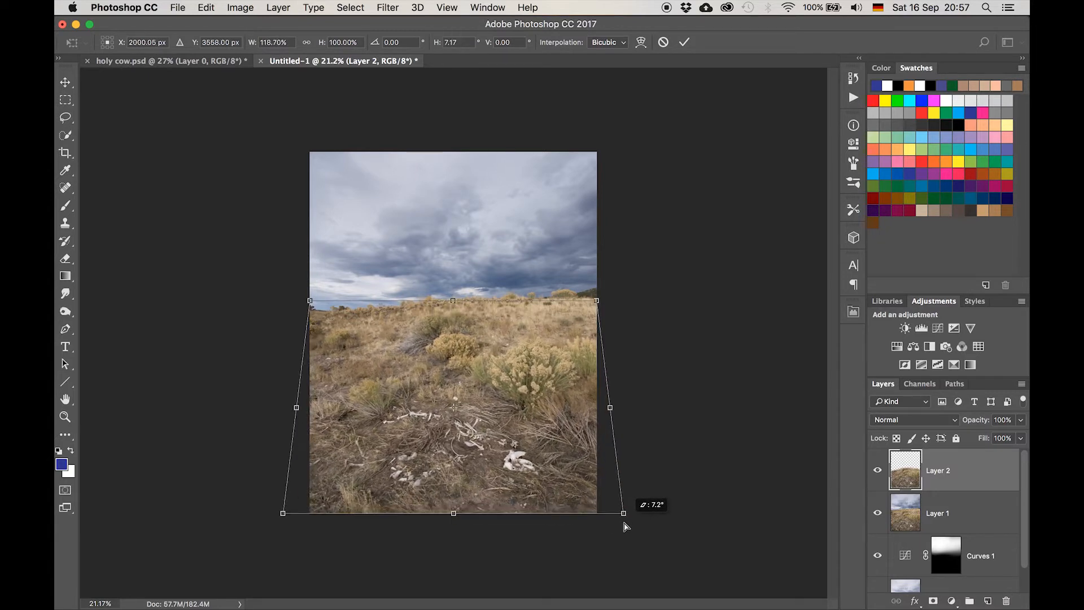
pyautogui.moveTo(610, 513); pyautogui.dragTo(626, 515)
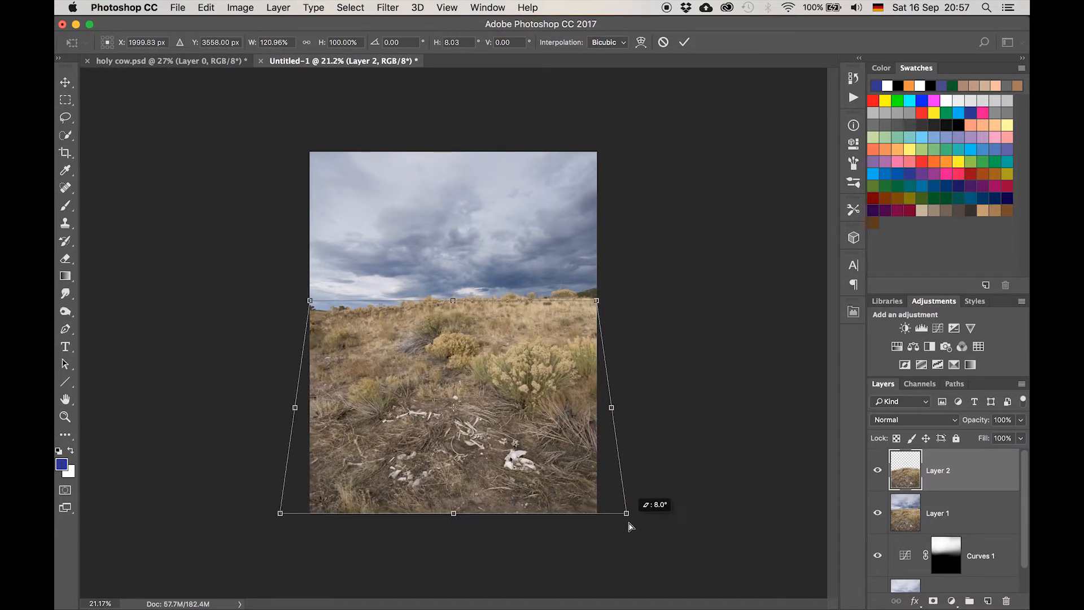
pyautogui.moveTo(626, 513); pyautogui.dragTo(629, 514)
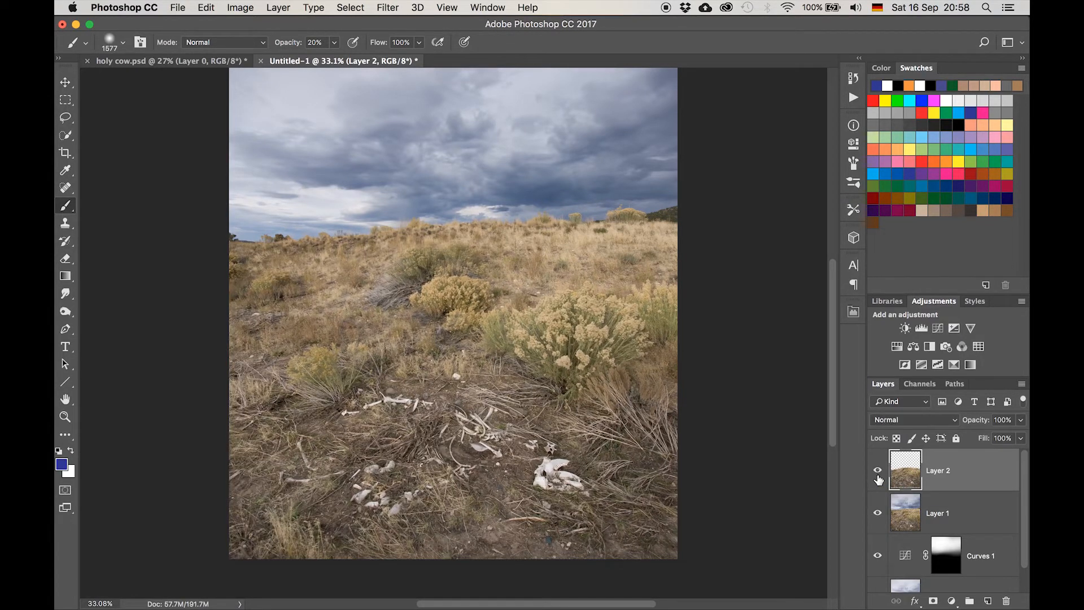
# Toggle the stretched foreground layer's visibility to compare it with the original
pyautogui.click(877, 470)
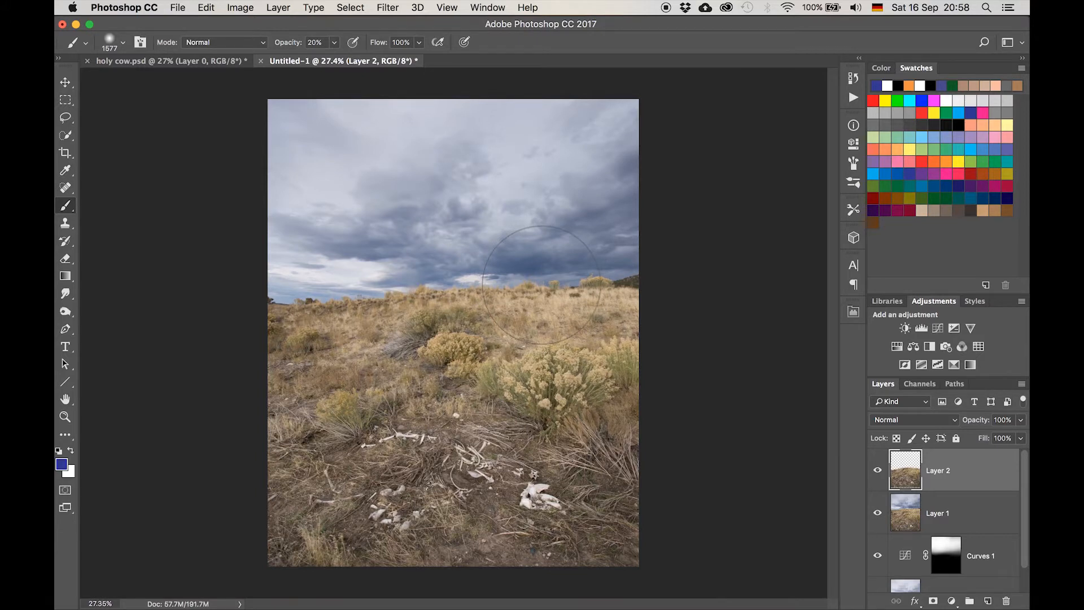
pyautogui.moveTo(444, 208)
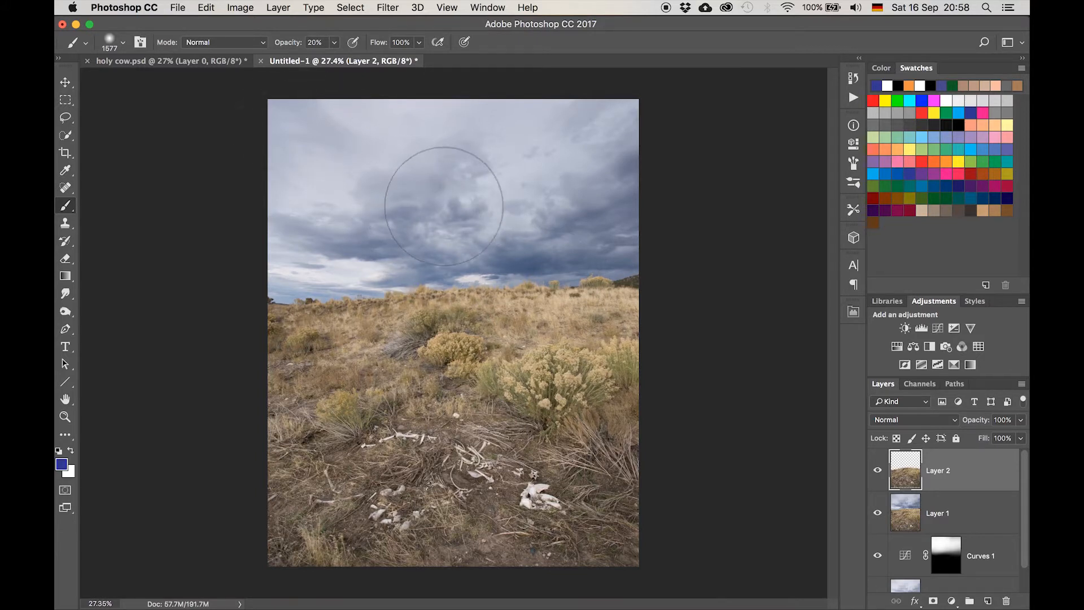
pyautogui.moveTo(596, 130)
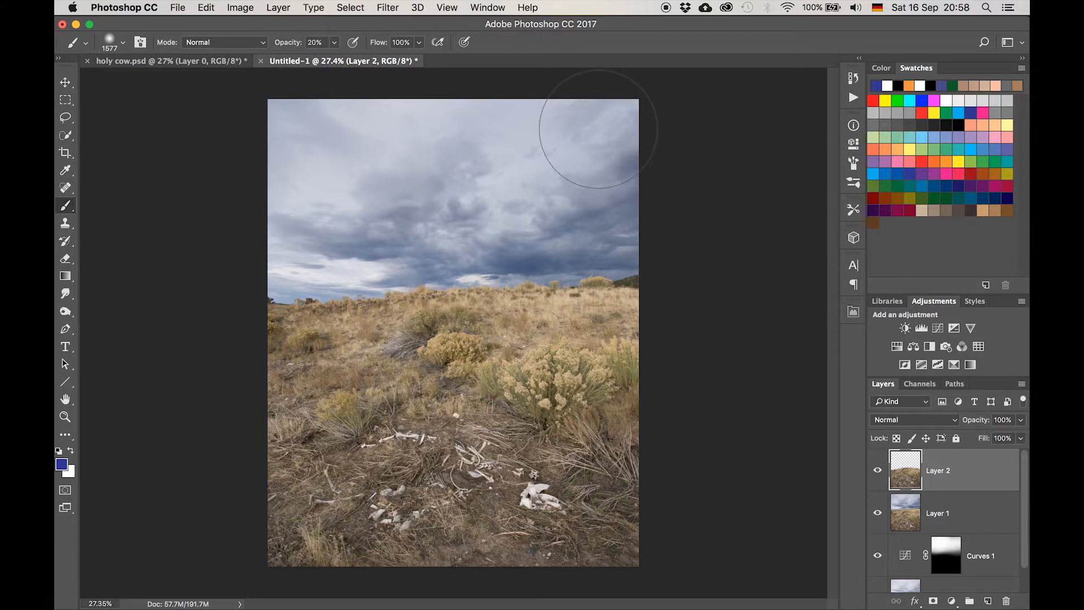
pyautogui.moveTo(473, 197)
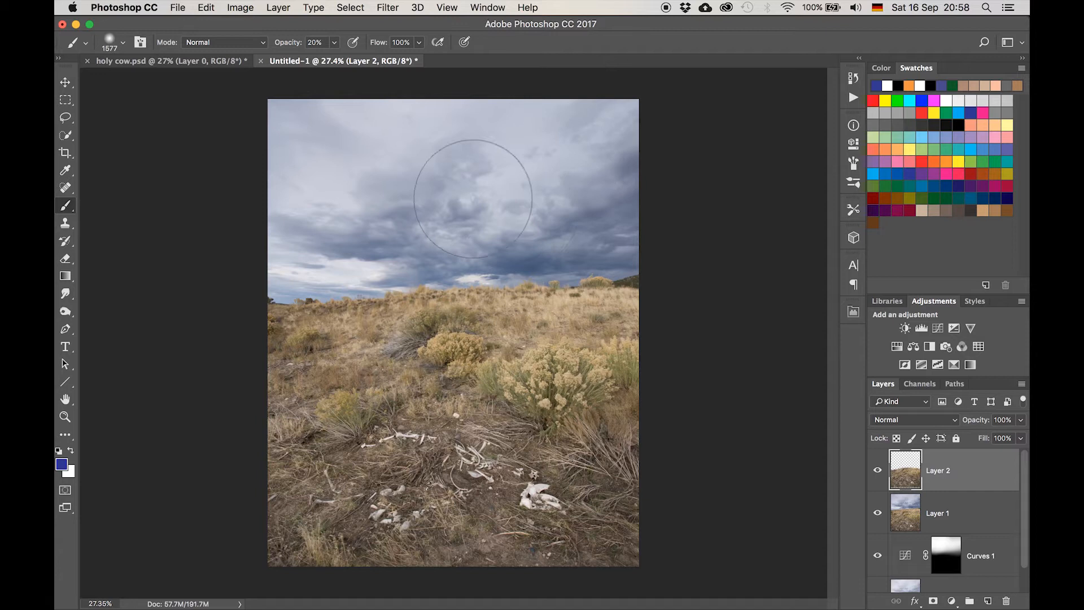
pyautogui.moveTo(338, 131)
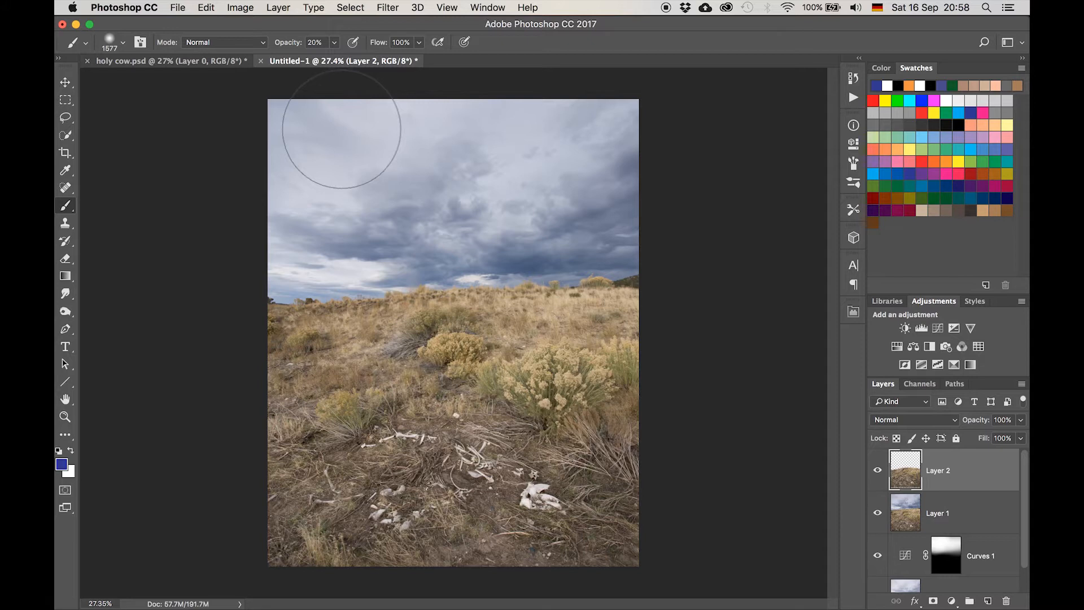
pyautogui.moveTo(344, 135)
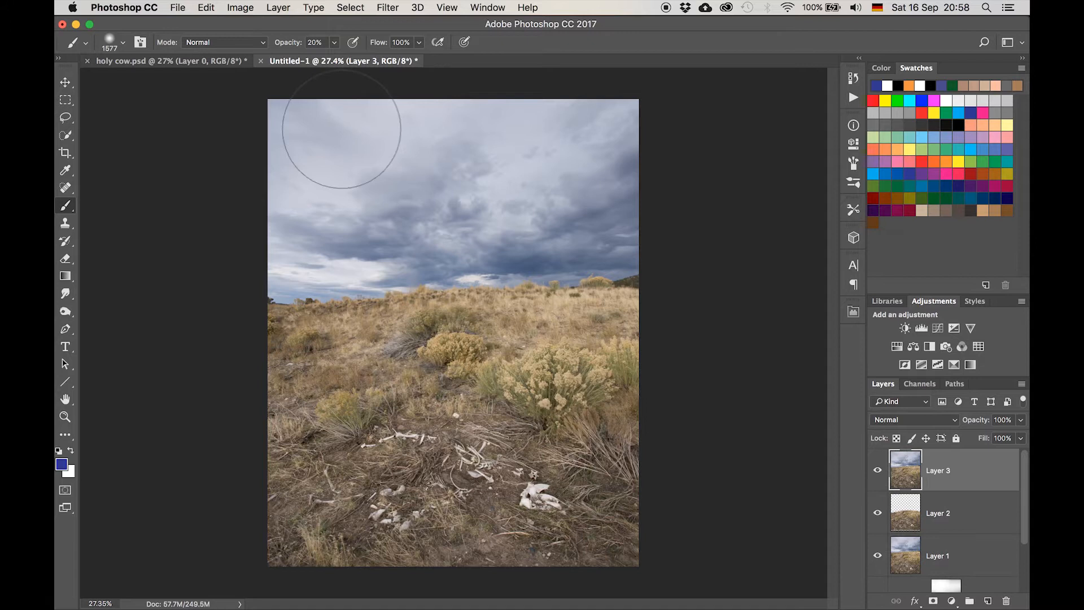
pyautogui.moveTo(384, 6)
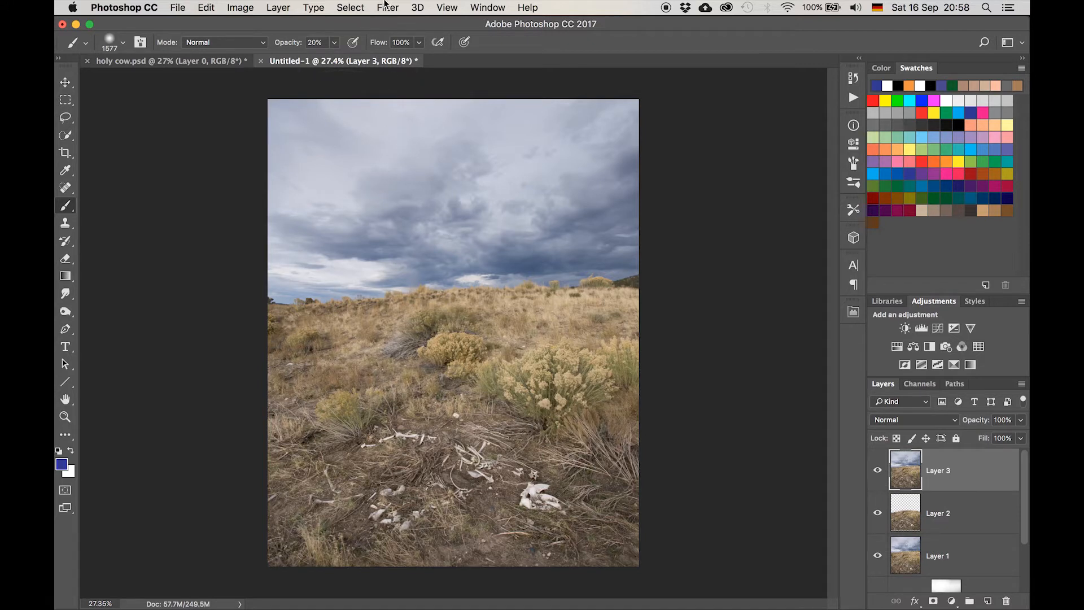
# Apply a Zoom-method Radial Blur to the merged layer and add a layer mask to it
pyautogui.click(388, 8)
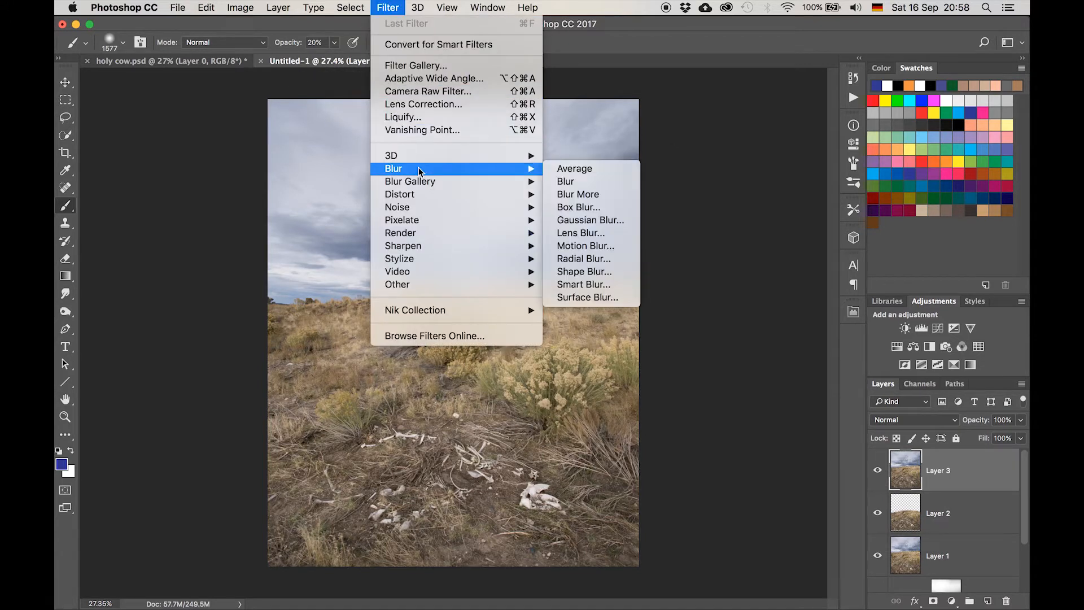
pyautogui.click(583, 258)
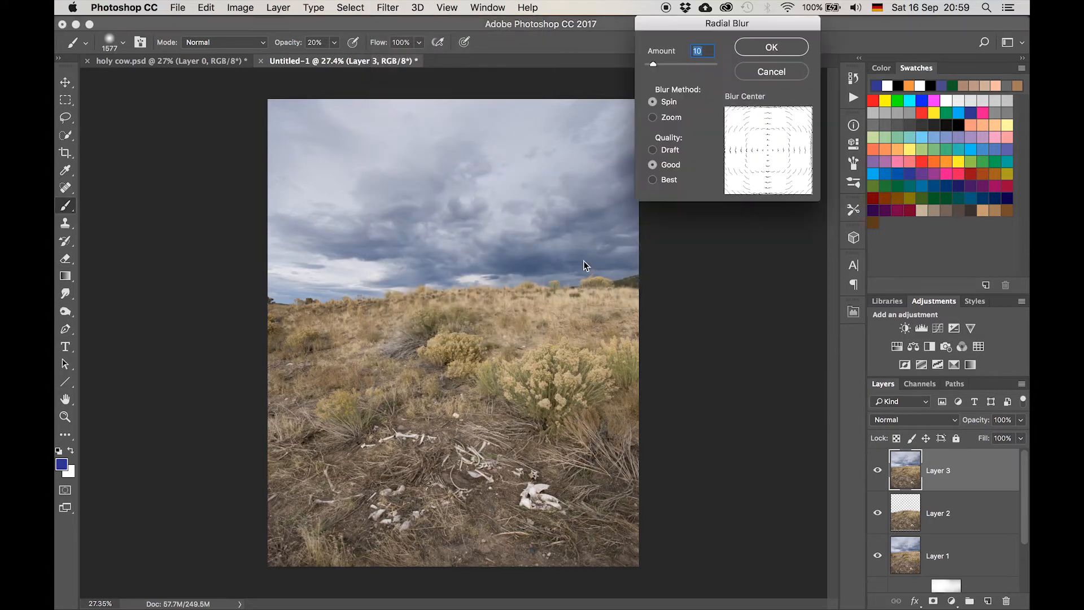
pyautogui.moveTo(709, 105)
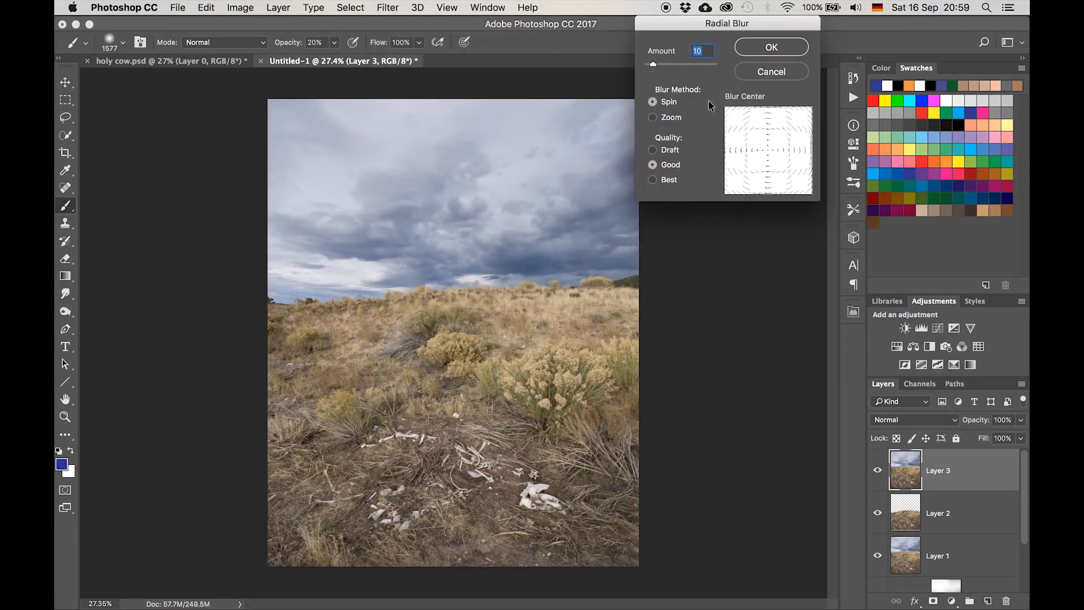
pyautogui.click(652, 116)
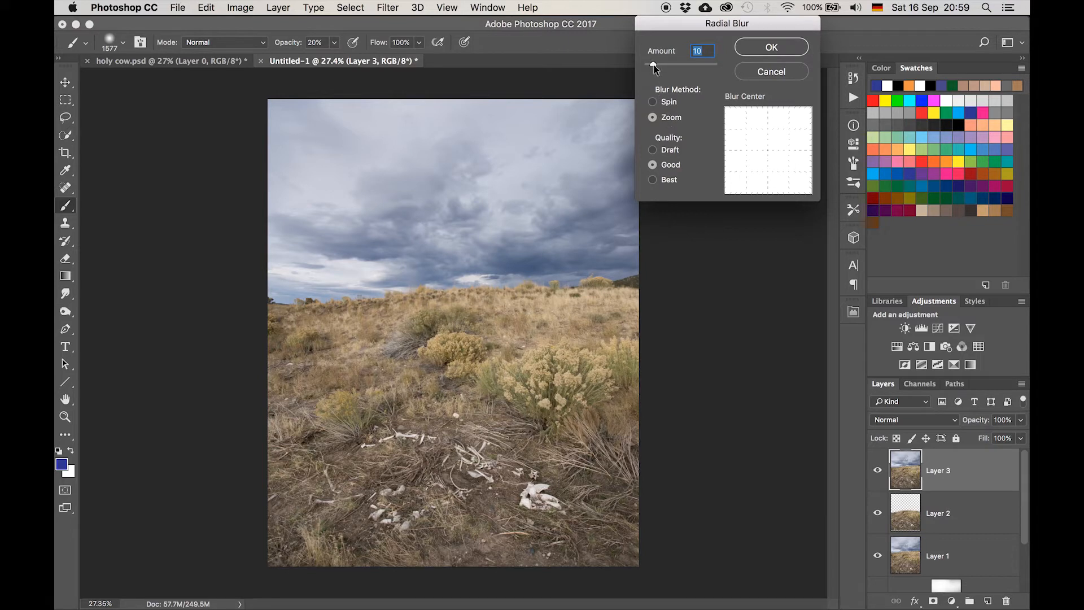
pyautogui.moveTo(766, 155)
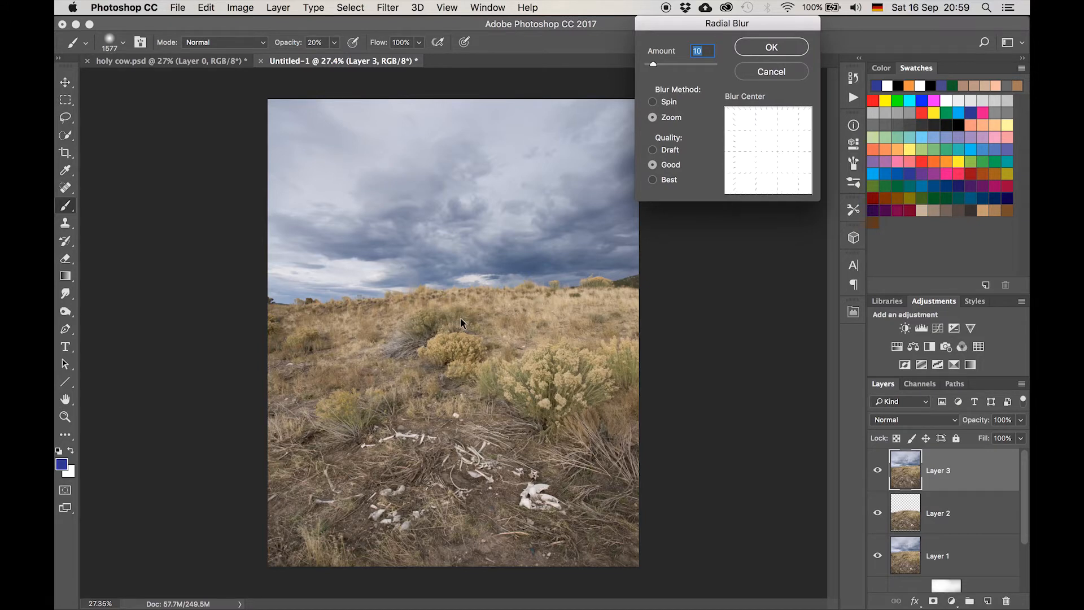
pyautogui.moveTo(379, 270)
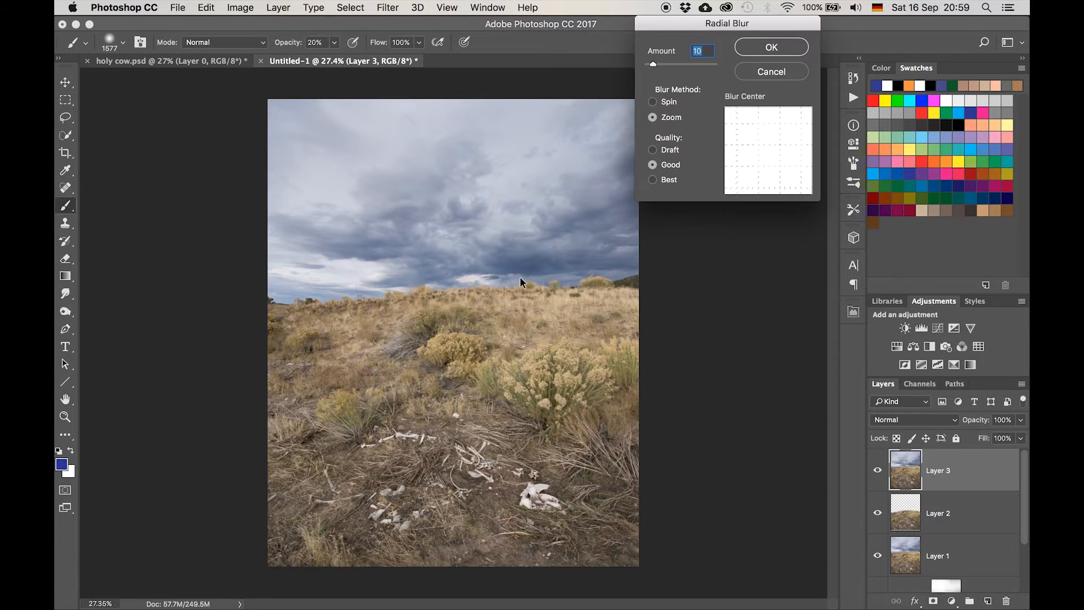
pyautogui.moveTo(762, 183)
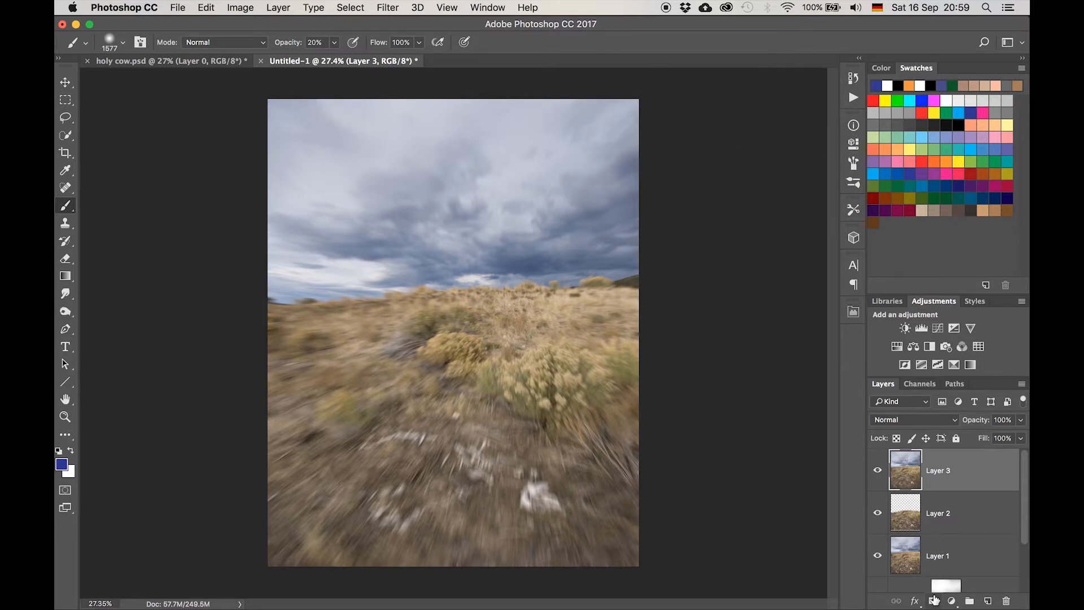
pyautogui.click(932, 600)
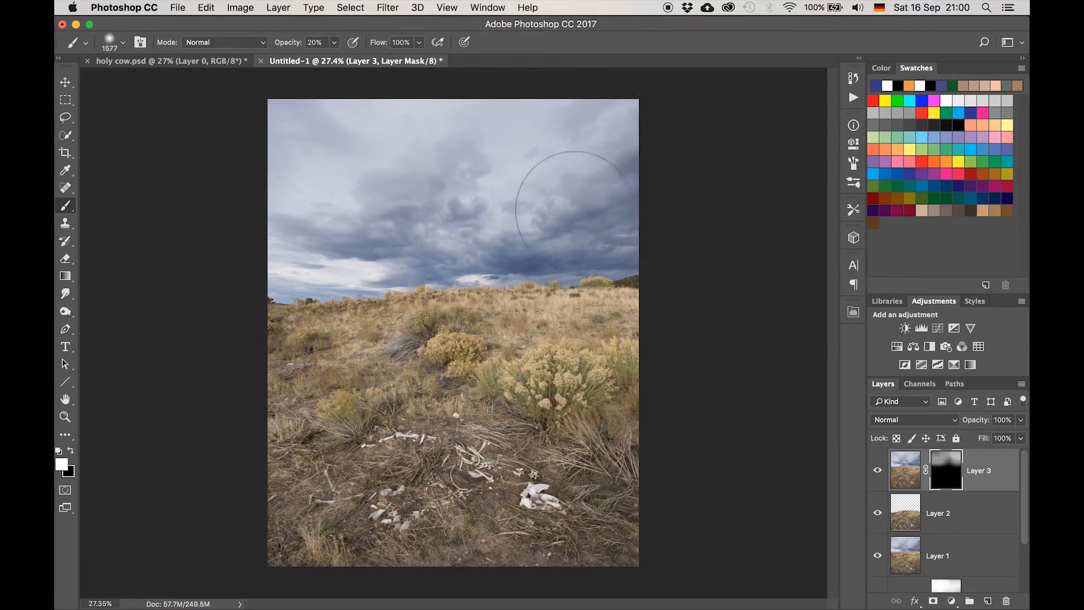
pyautogui.moveTo(224, 248)
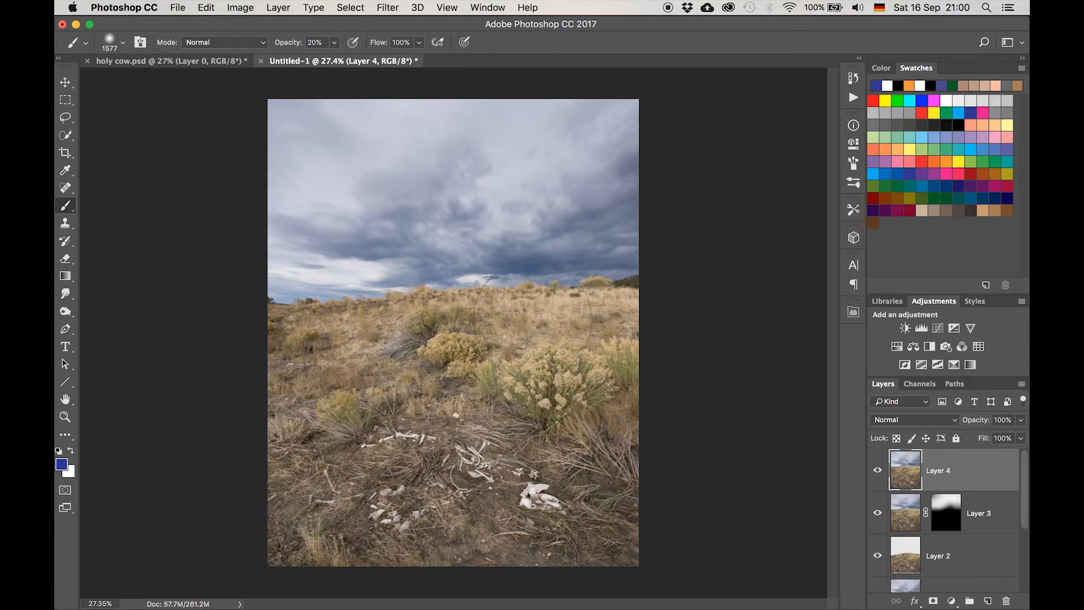
# In the Camera Raw Filter, experiment with the Clarity slider from soft up to maximum
pyautogui.click(388, 8)
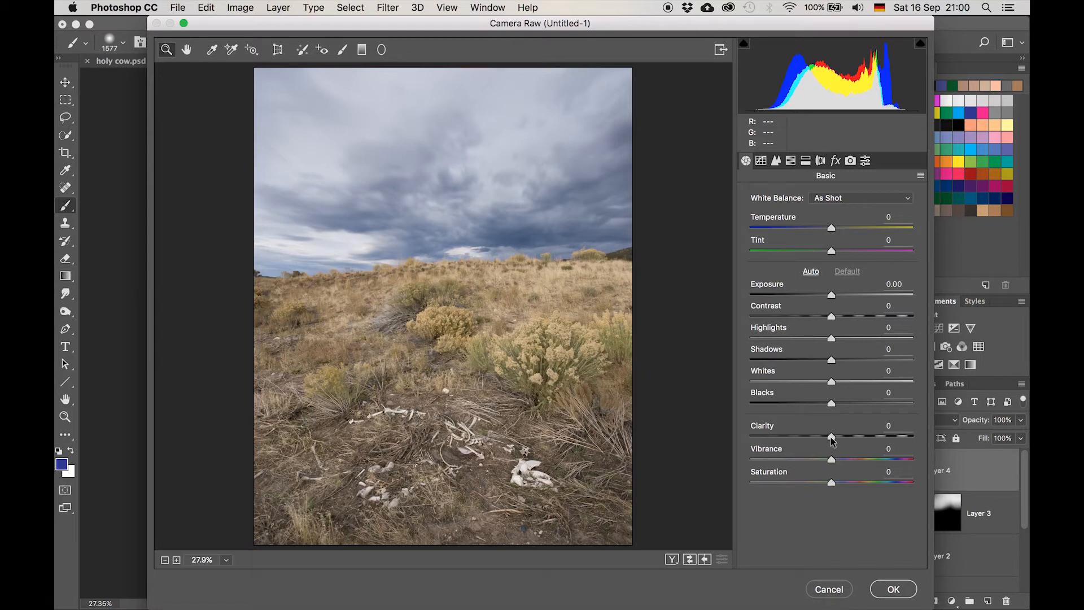
pyautogui.moveTo(832, 437); pyautogui.dragTo(772, 437)
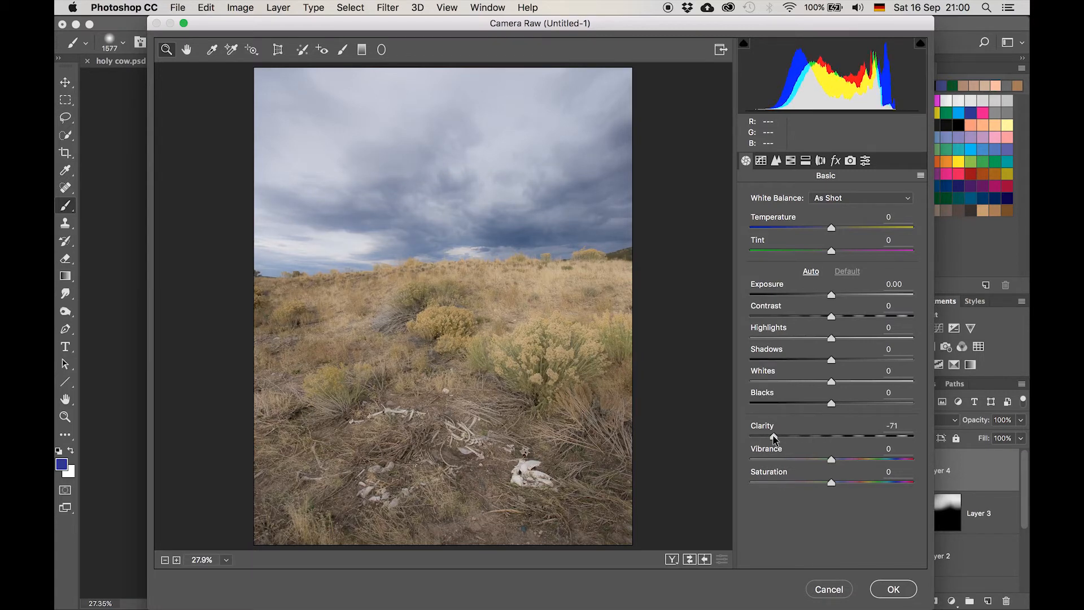
pyautogui.moveTo(777, 436); pyautogui.dragTo(879, 436)
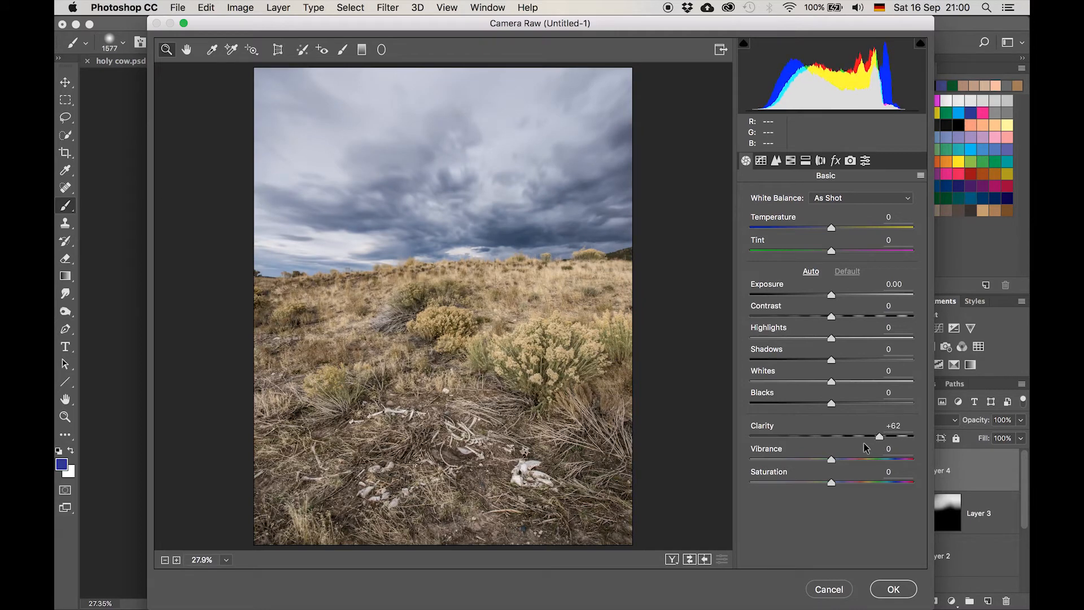
pyautogui.moveTo(879, 436); pyautogui.dragTo(881, 436)
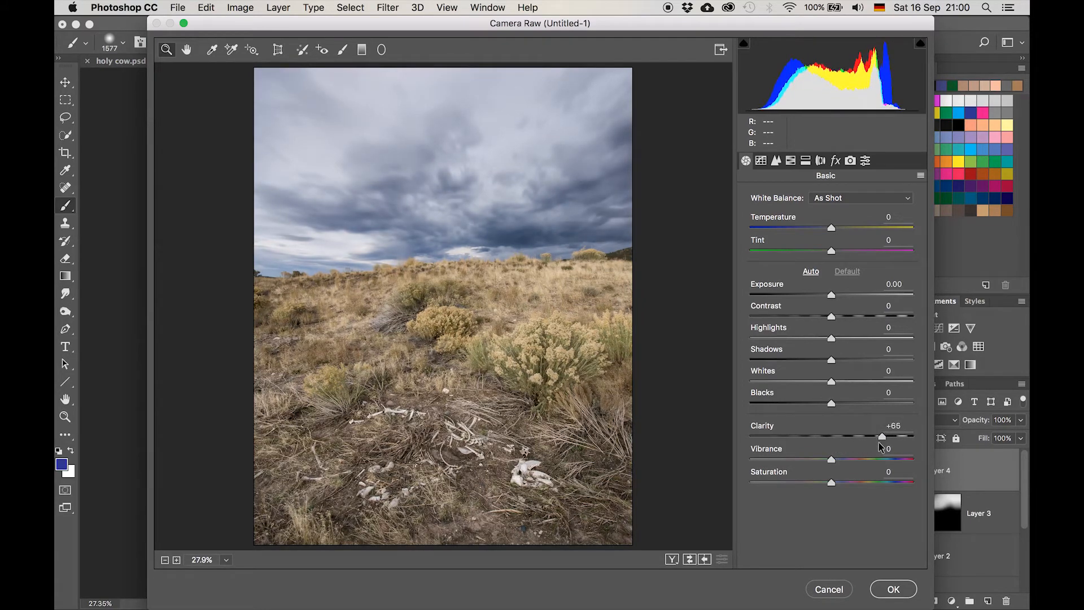
pyautogui.moveTo(882, 436); pyautogui.dragTo(892, 436)
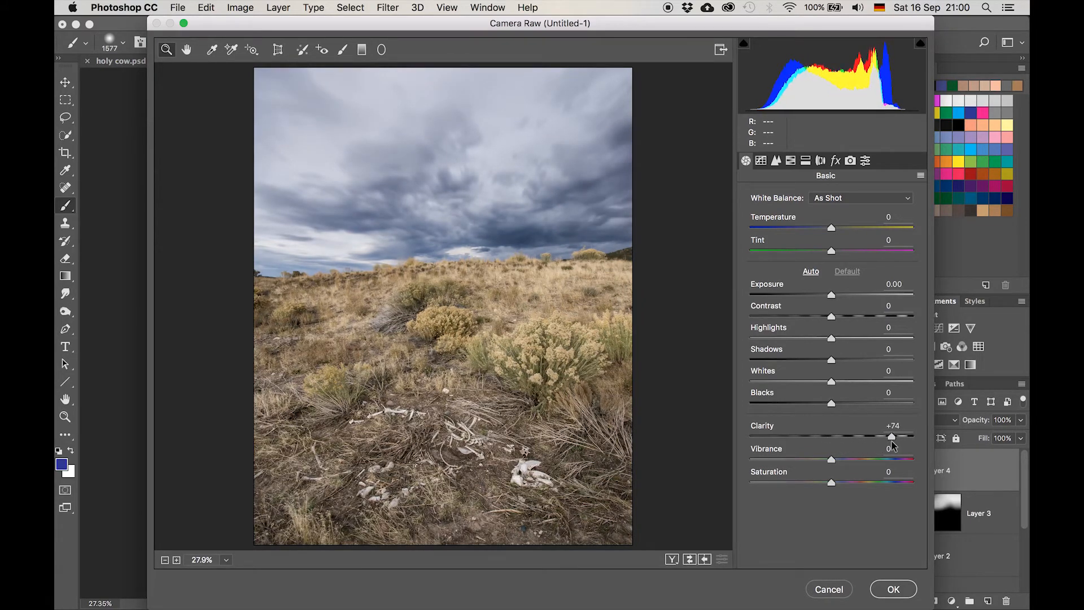
pyautogui.moveTo(892, 436); pyautogui.dragTo(880, 436)
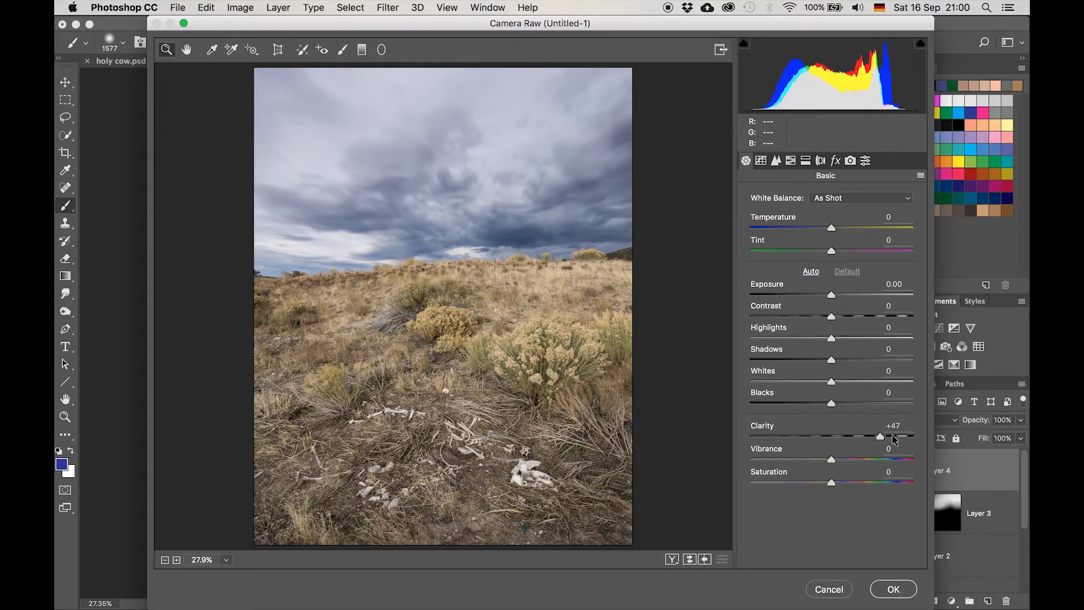
pyautogui.moveTo(879, 436); pyautogui.dragTo(912, 436)
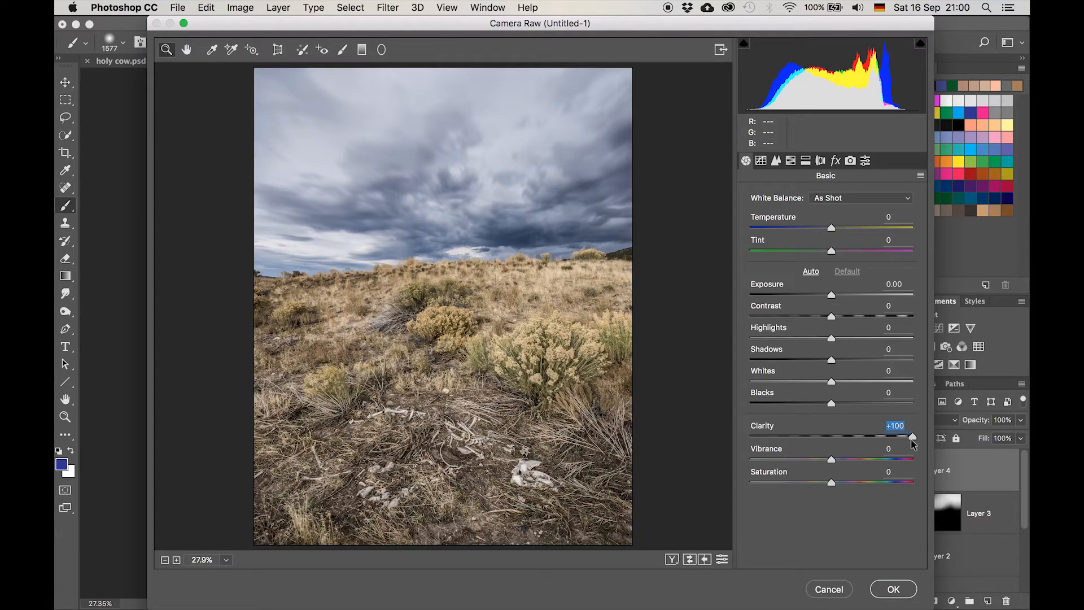
# Settle Clarity at a moderate boost of about +42 and apply it to Layer 4
pyautogui.moveTo(912, 437); pyautogui.dragTo(837, 437)
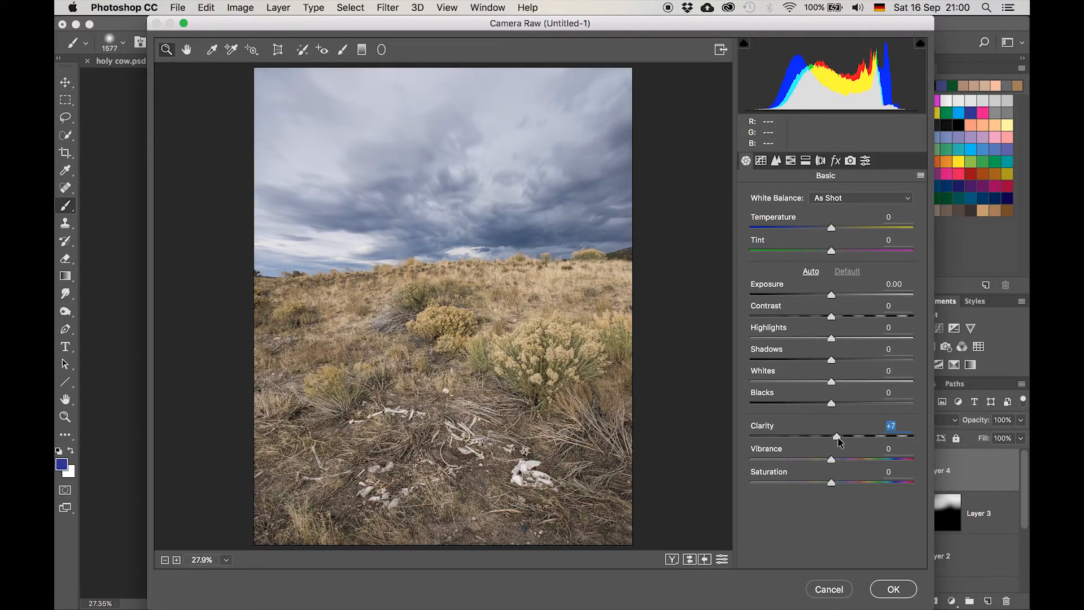
pyautogui.moveTo(839, 436); pyautogui.dragTo(859, 436)
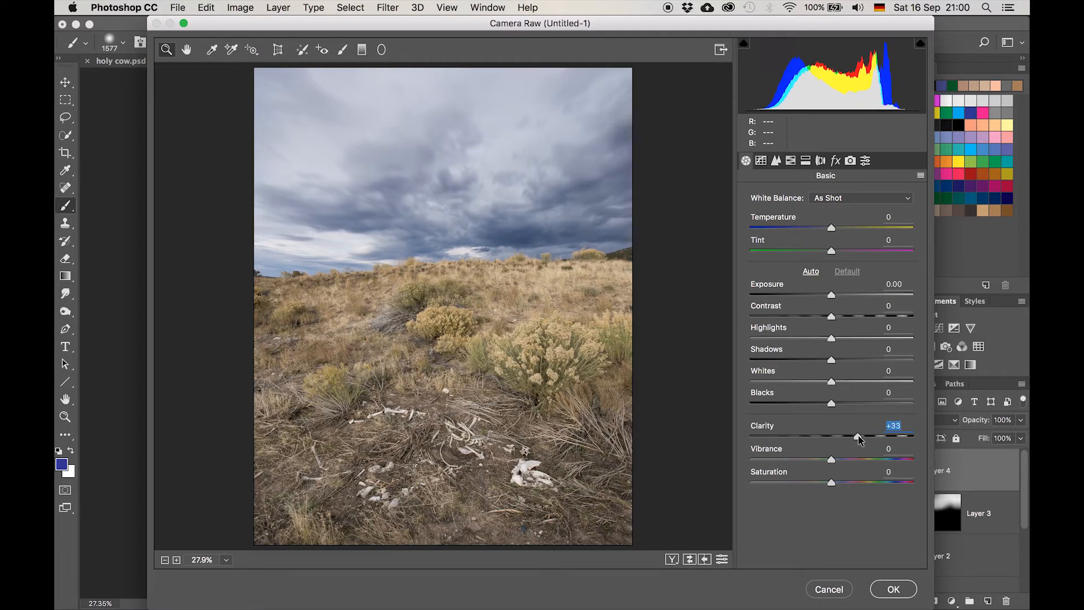
pyautogui.moveTo(857, 436); pyautogui.dragTo(863, 436)
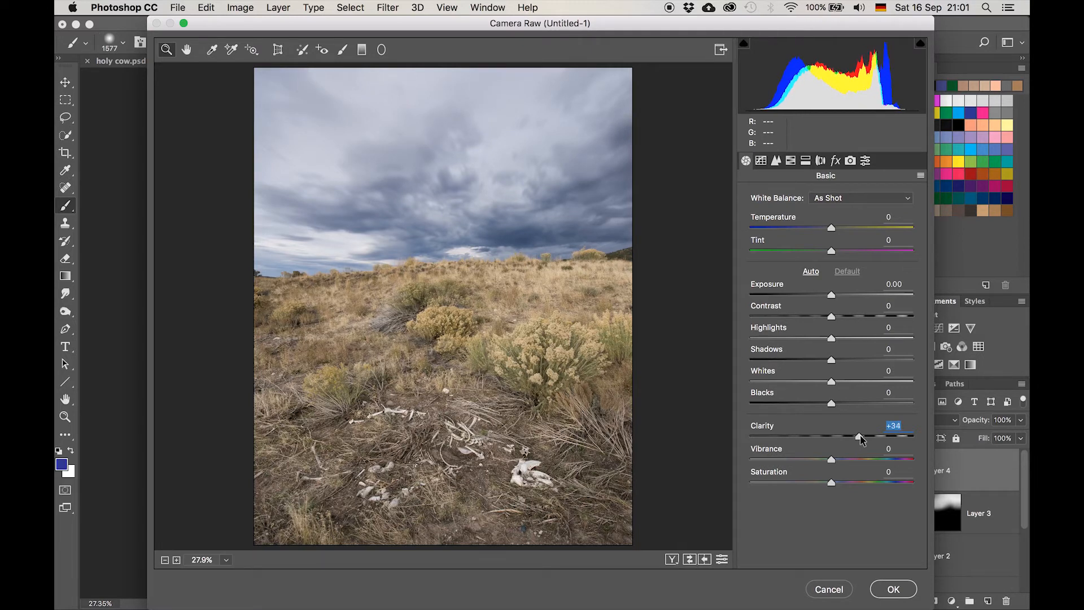
pyautogui.moveTo(862, 436); pyautogui.dragTo(866, 436)
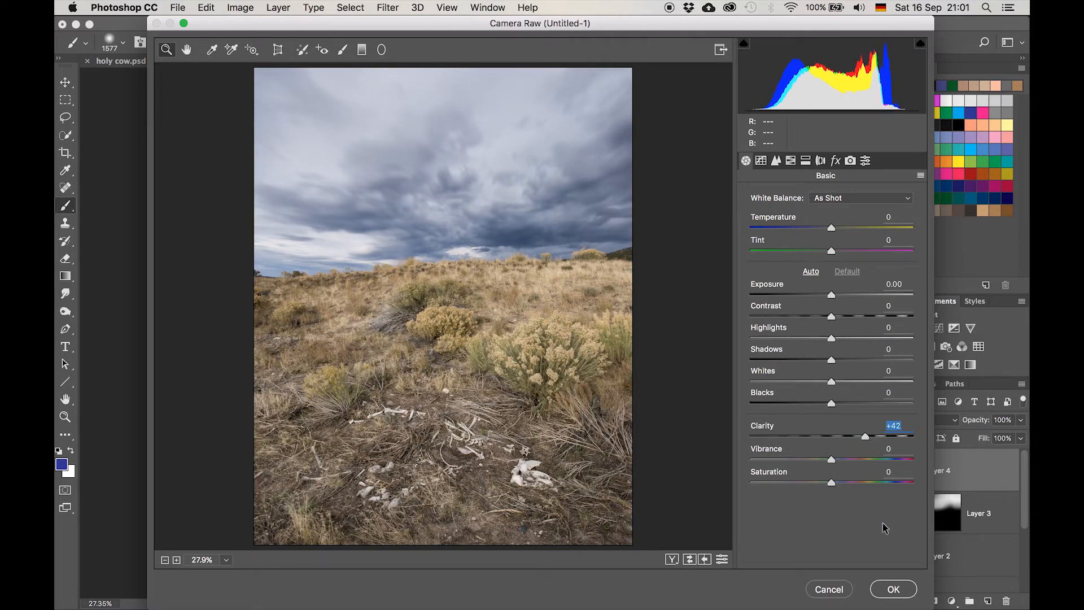
pyautogui.click(892, 589)
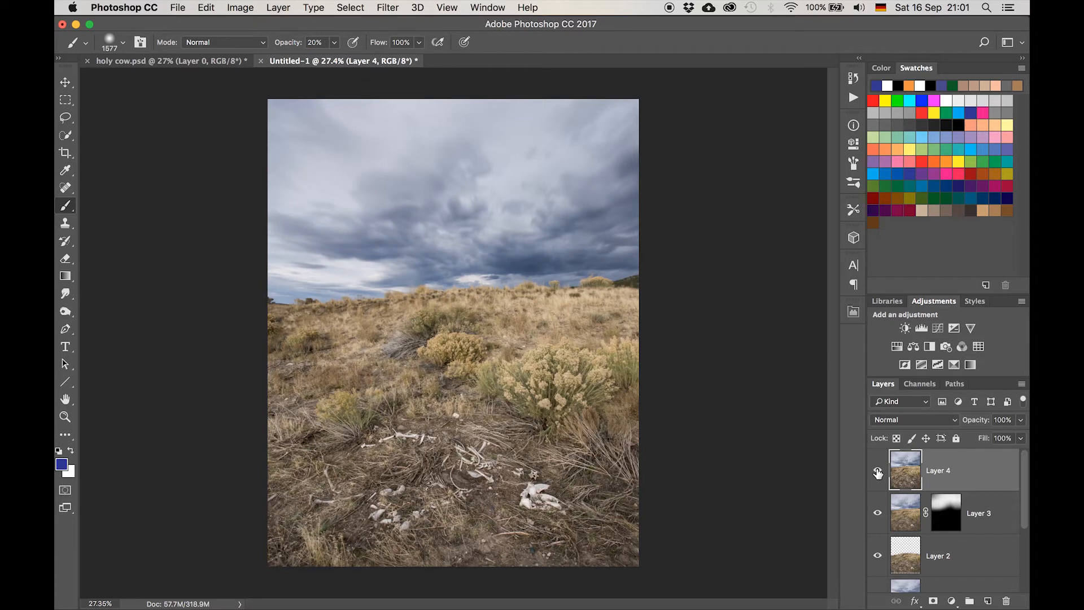
pyautogui.moveTo(878, 473)
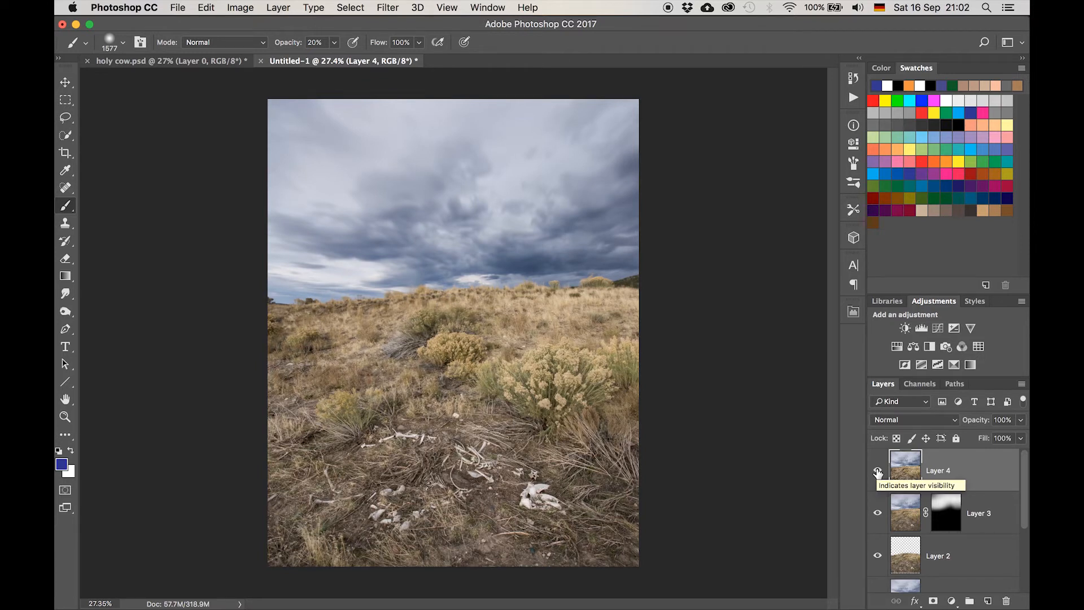
pyautogui.click(878, 469)
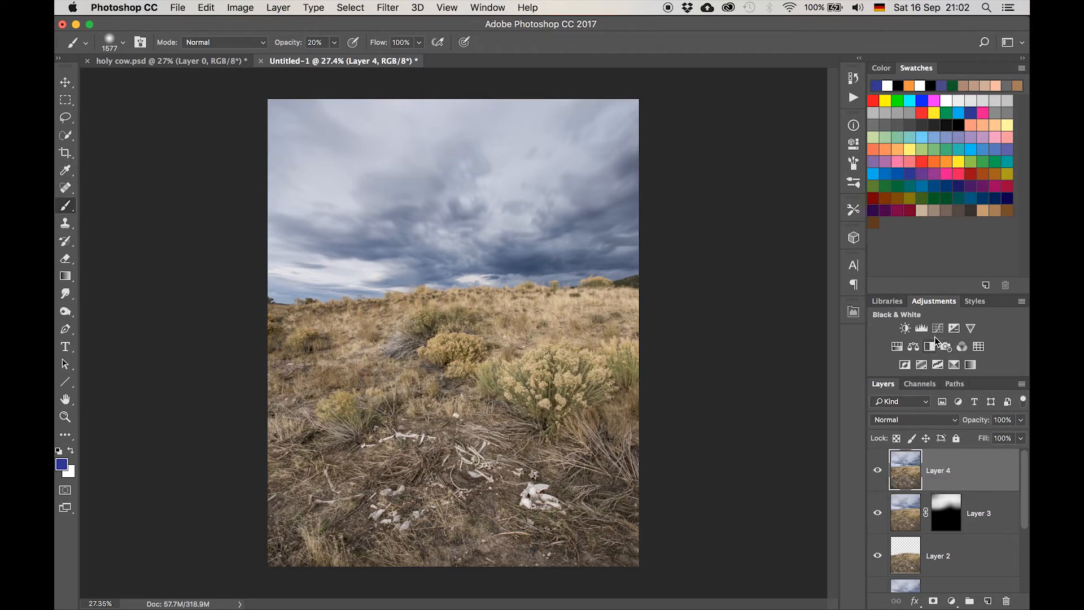
pyautogui.moveTo(937, 327)
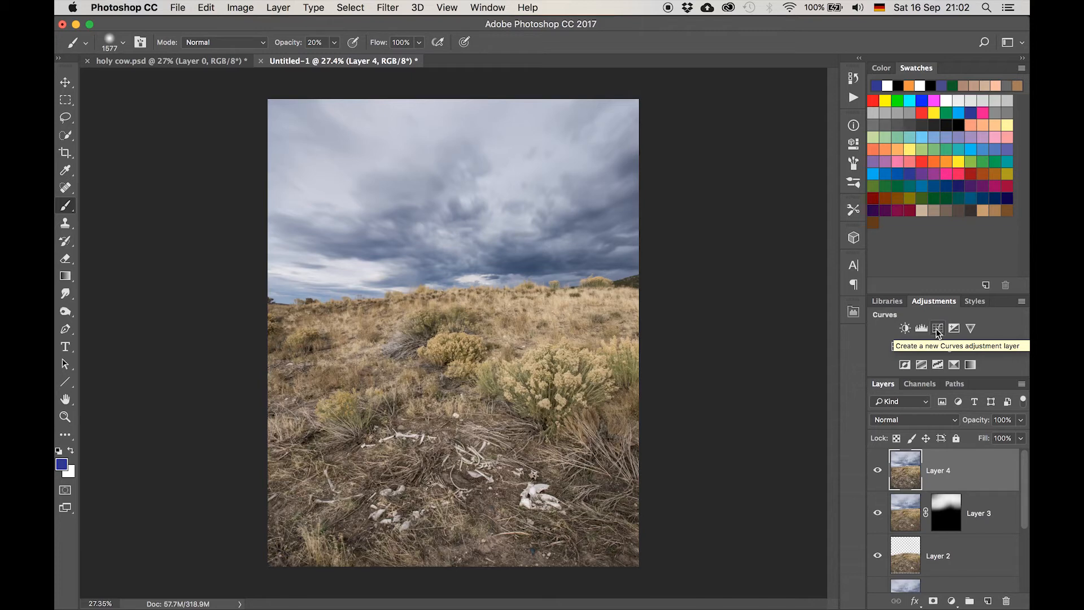
# Add a Curves layer with midtones pulled down to burn, then check the masked result by toggling it
pyautogui.click(939, 327)
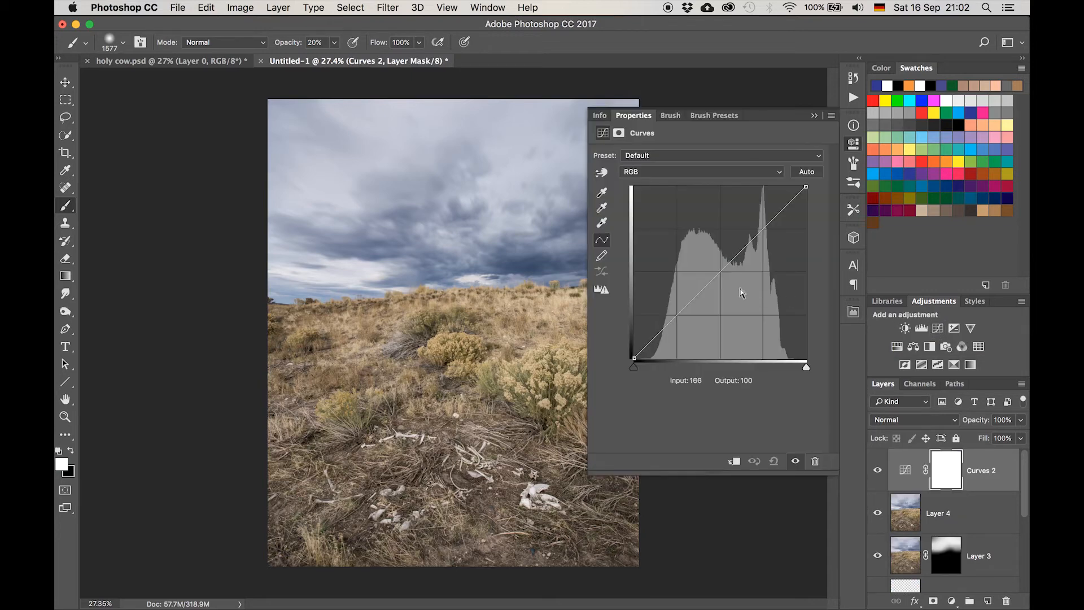
pyautogui.moveTo(740, 290); pyautogui.dragTo(731, 282)
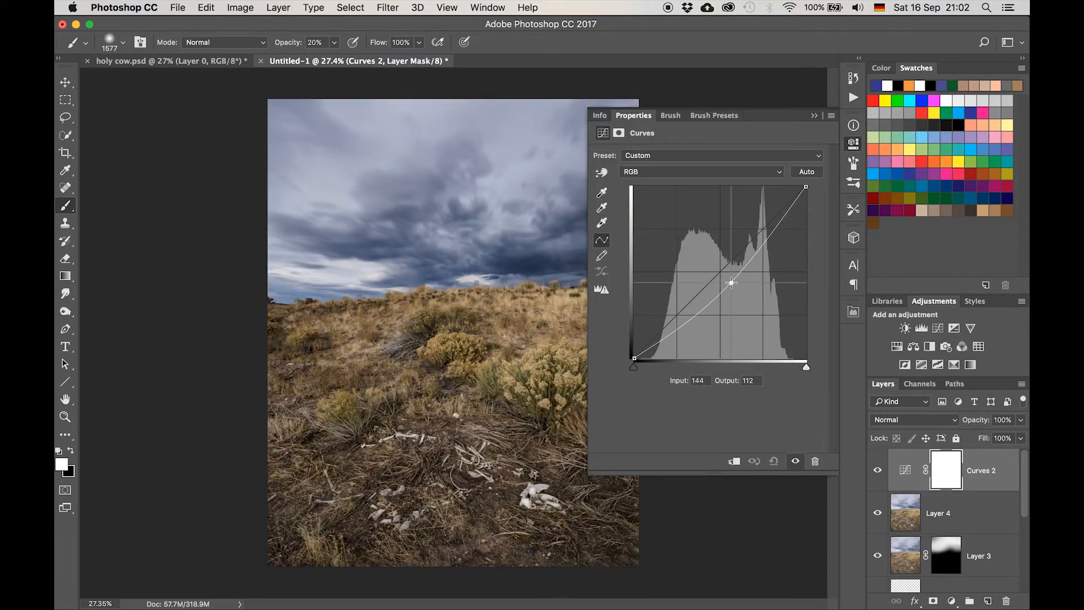
pyautogui.moveTo(731, 282); pyautogui.dragTo(728, 279)
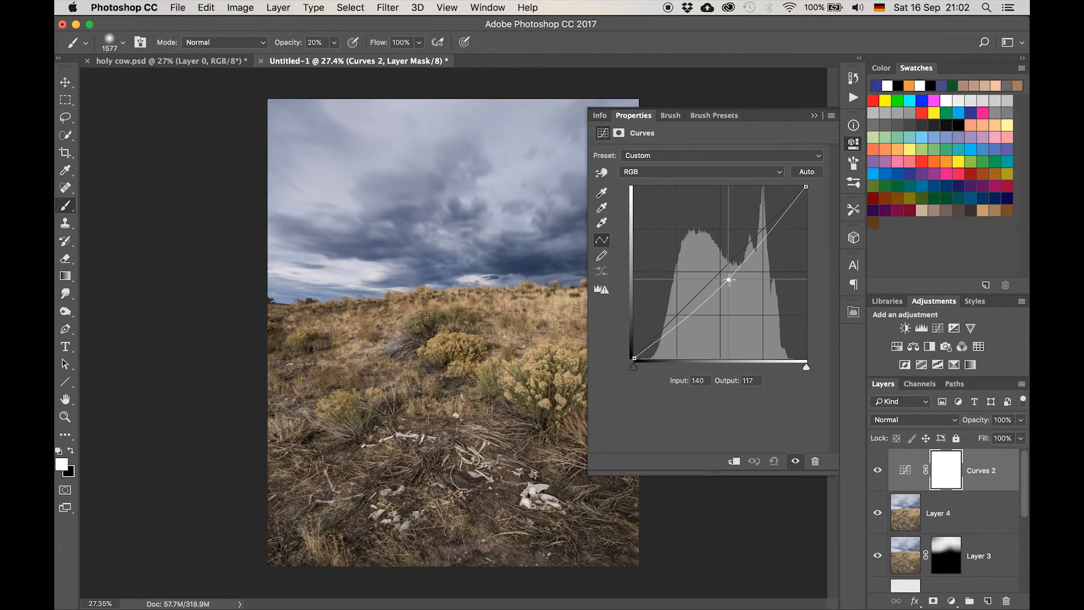
pyautogui.moveTo(731, 279); pyautogui.dragTo(732, 281)
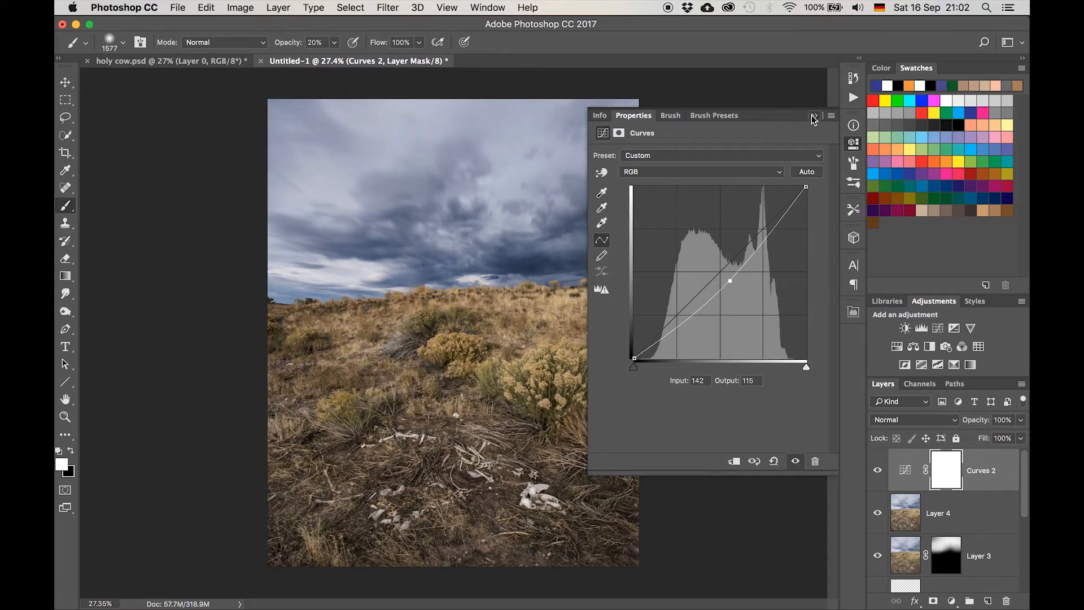
pyautogui.click(815, 116)
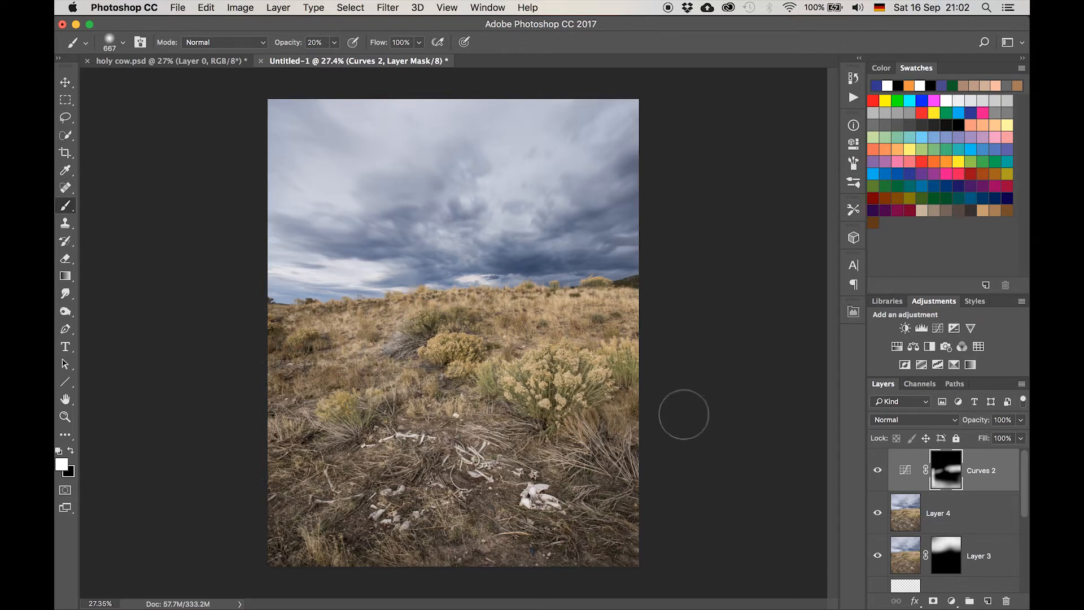
pyautogui.moveTo(639, 413)
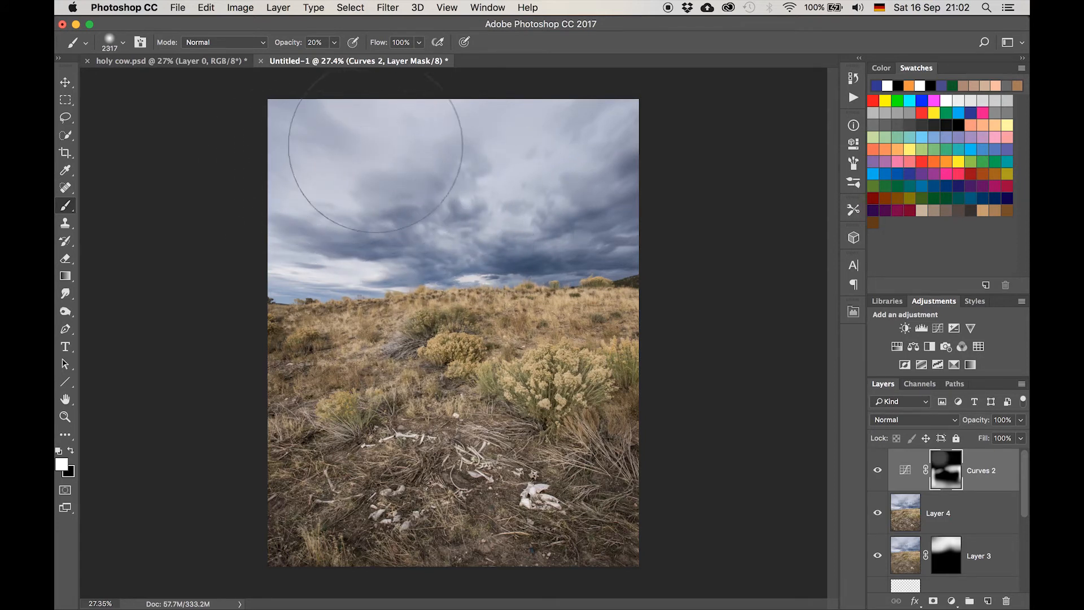
pyautogui.moveTo(426, 149)
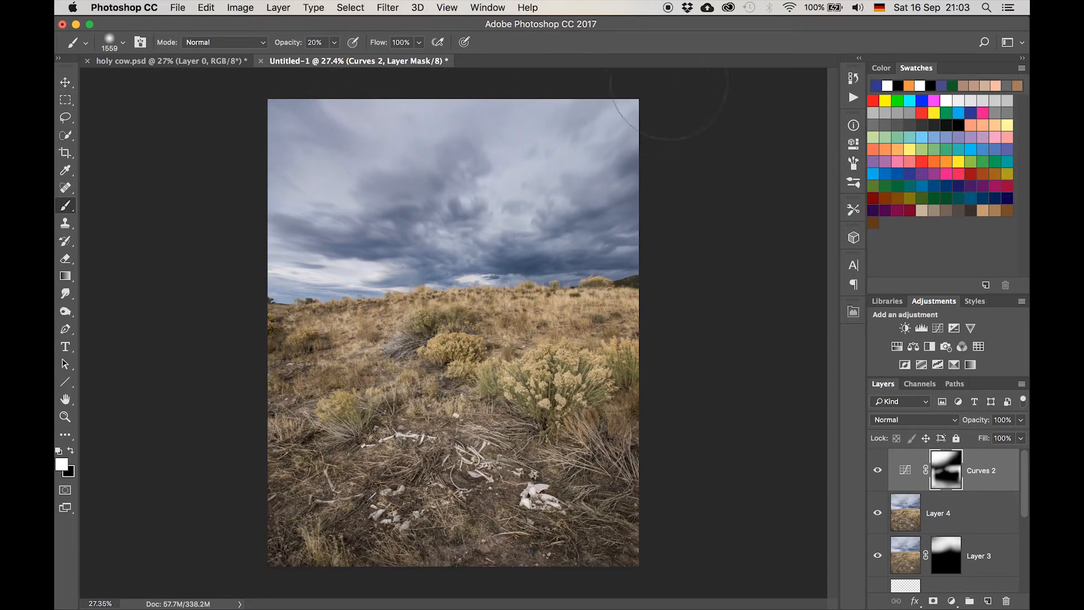
pyautogui.click(877, 470)
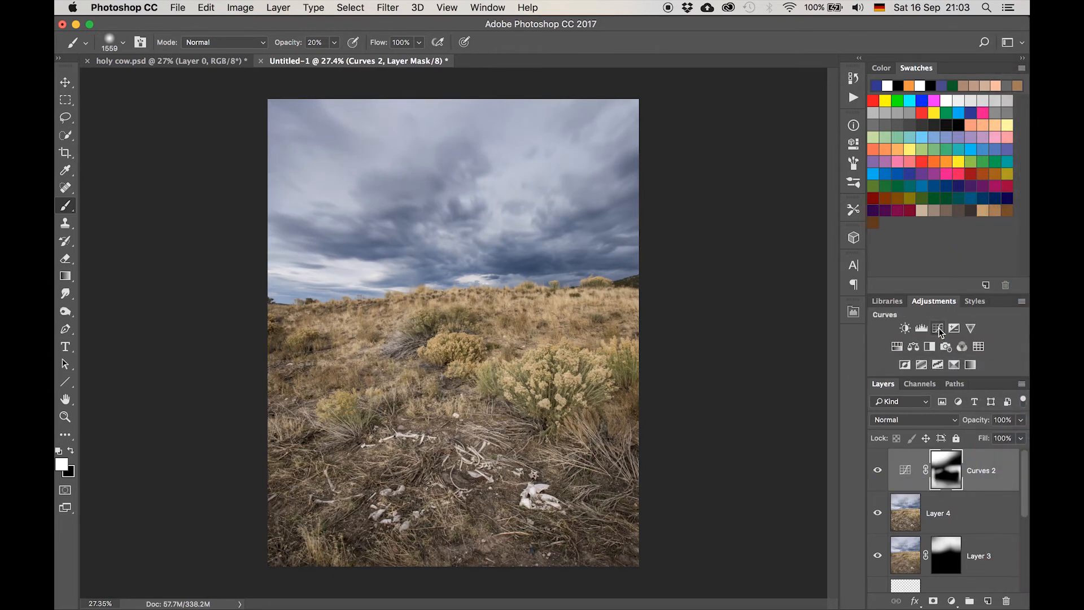
# Add a Curves layer with lifted midtones to dodge the skeleton area and toggle it to compare
pyautogui.click(938, 327)
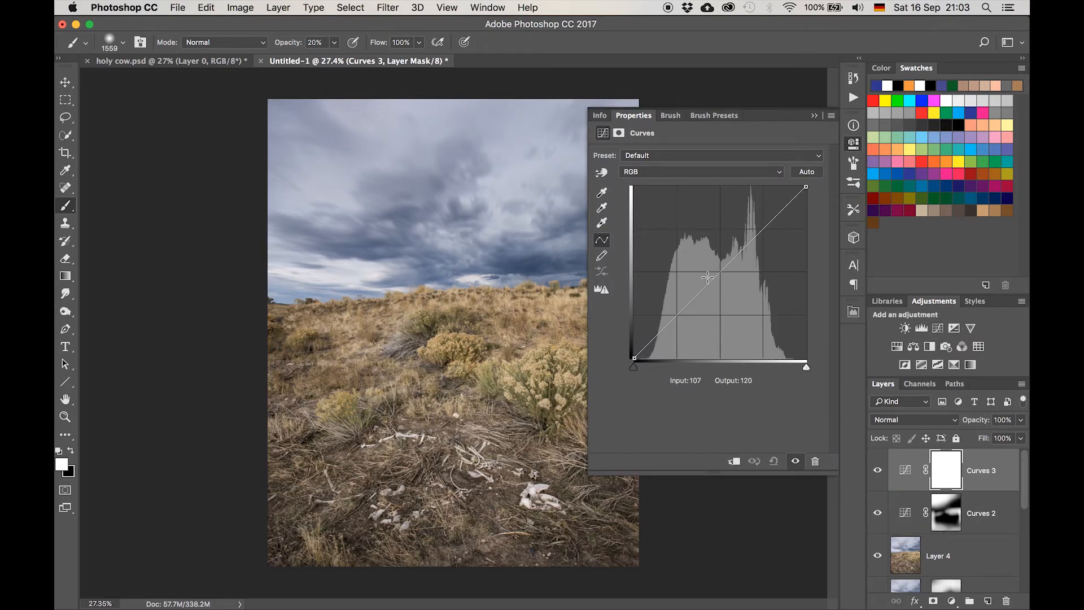
pyautogui.moveTo(708, 263); pyautogui.dragTo(708, 277)
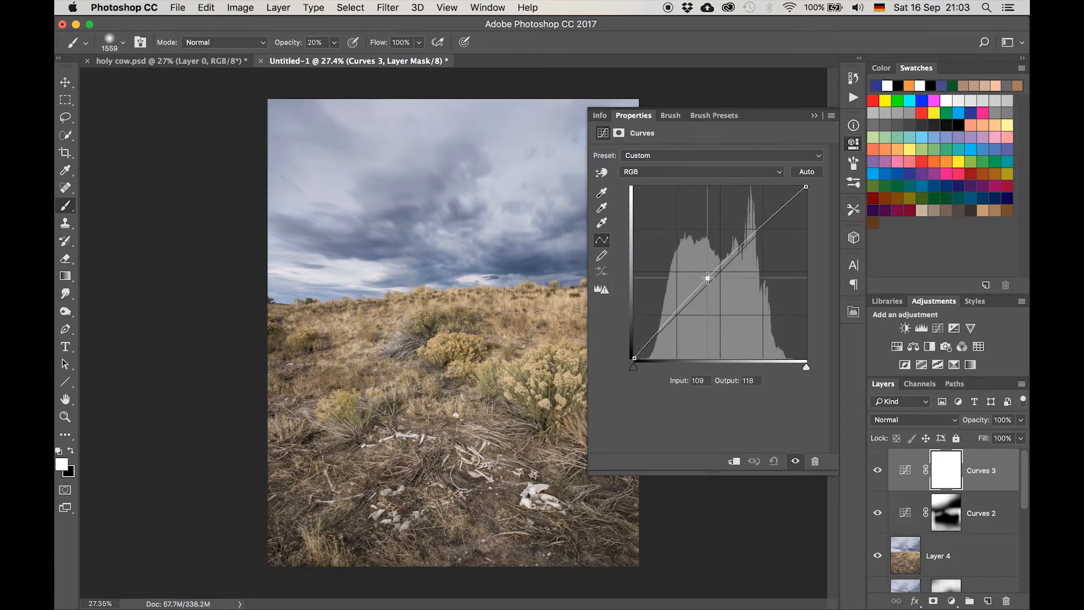
pyautogui.moveTo(707, 278); pyautogui.dragTo(708, 279)
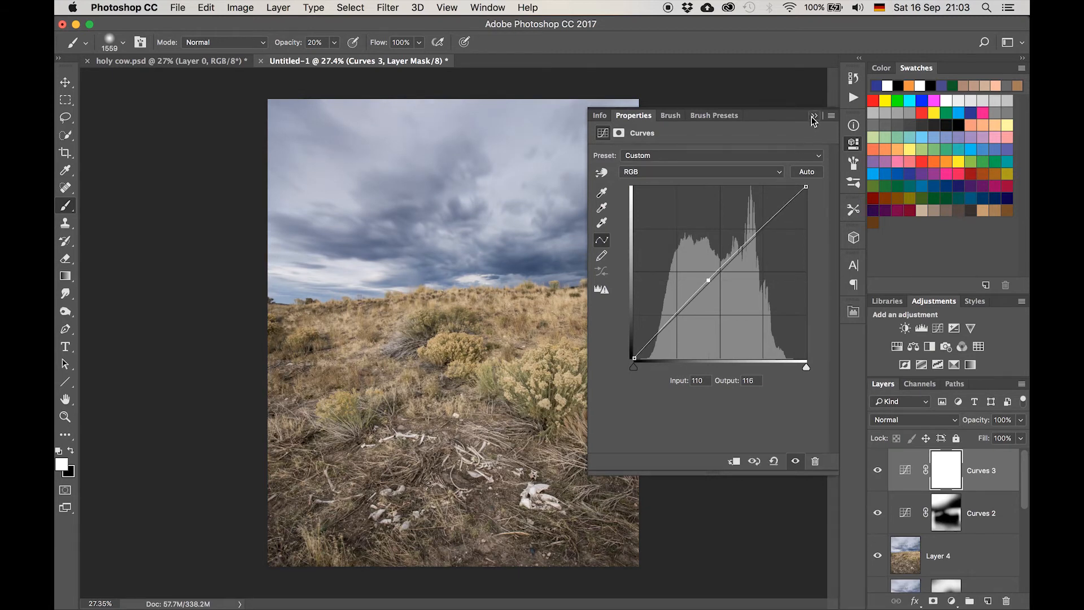
pyautogui.click(815, 115)
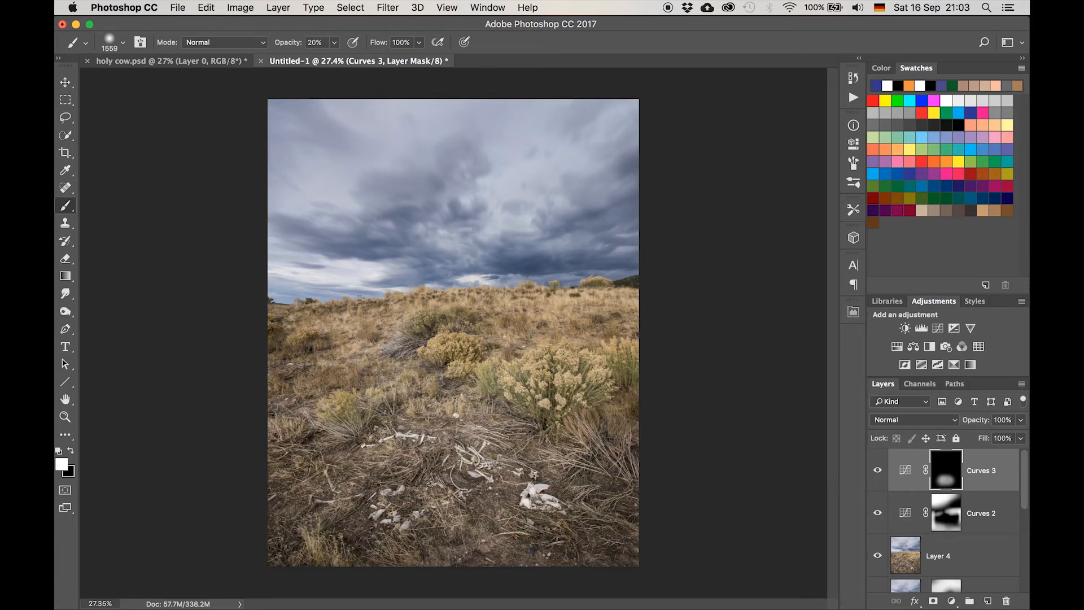
pyautogui.moveTo(714, 386)
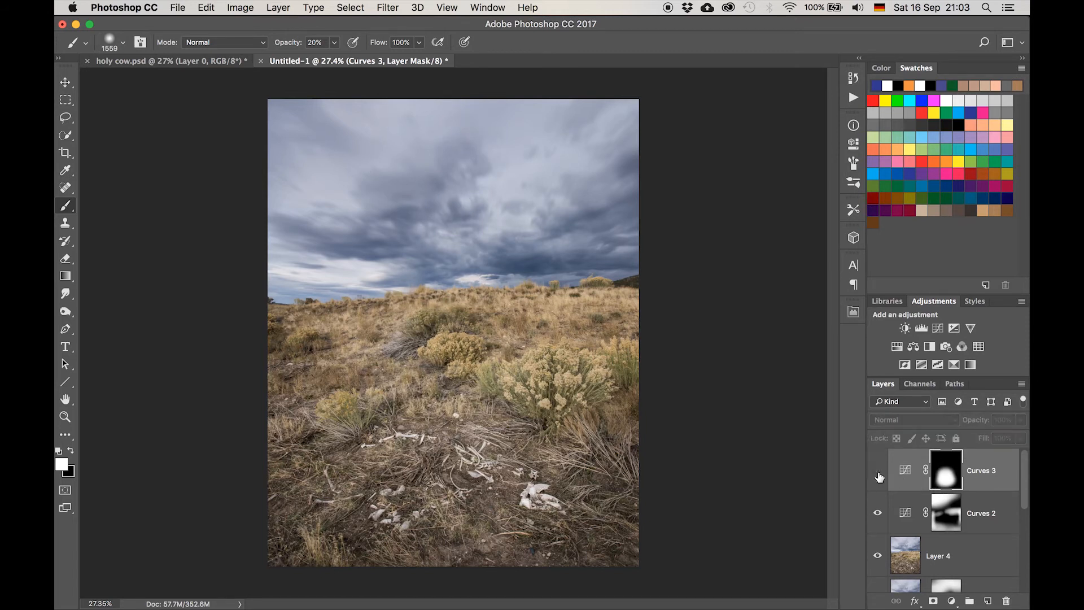
pyautogui.click(878, 470)
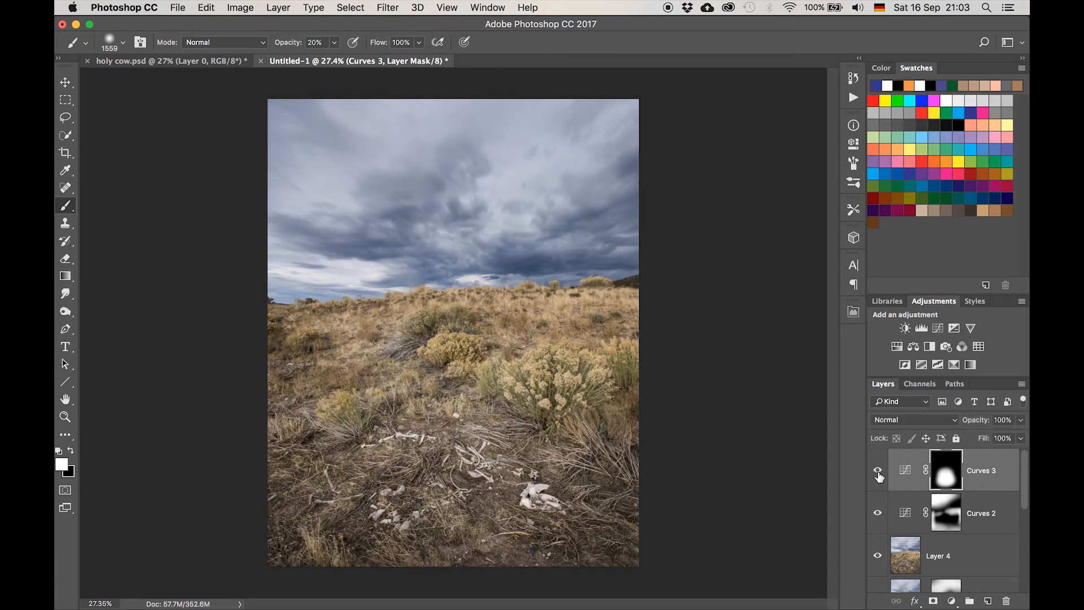
pyautogui.moveTo(878, 469)
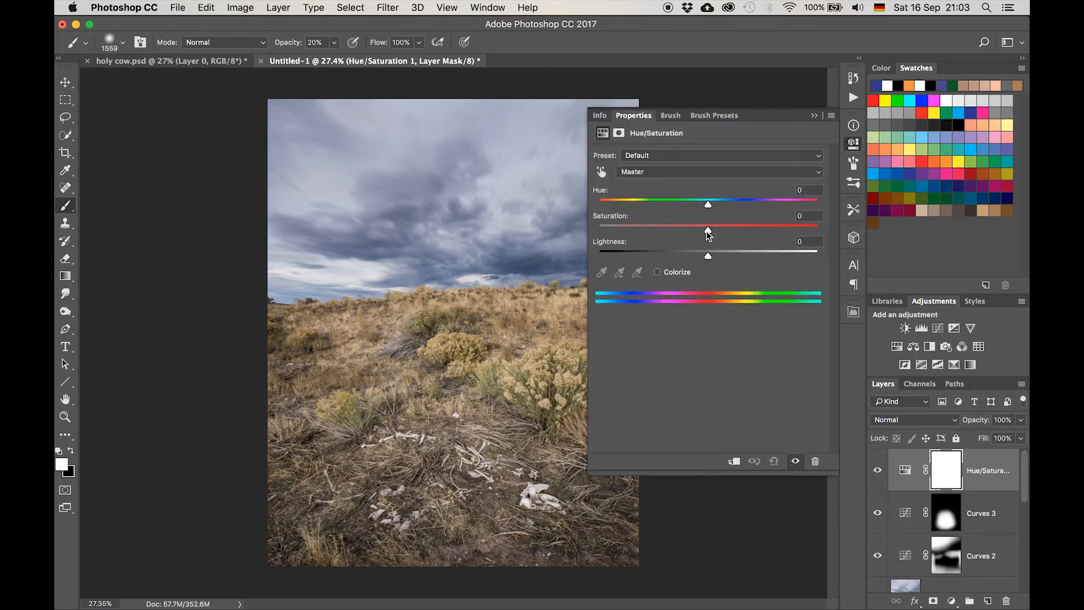
# Lower the Hue/Saturation layer's Saturation to about -23 to desaturate the scene
pyautogui.moveTo(708, 230); pyautogui.dragTo(689, 230)
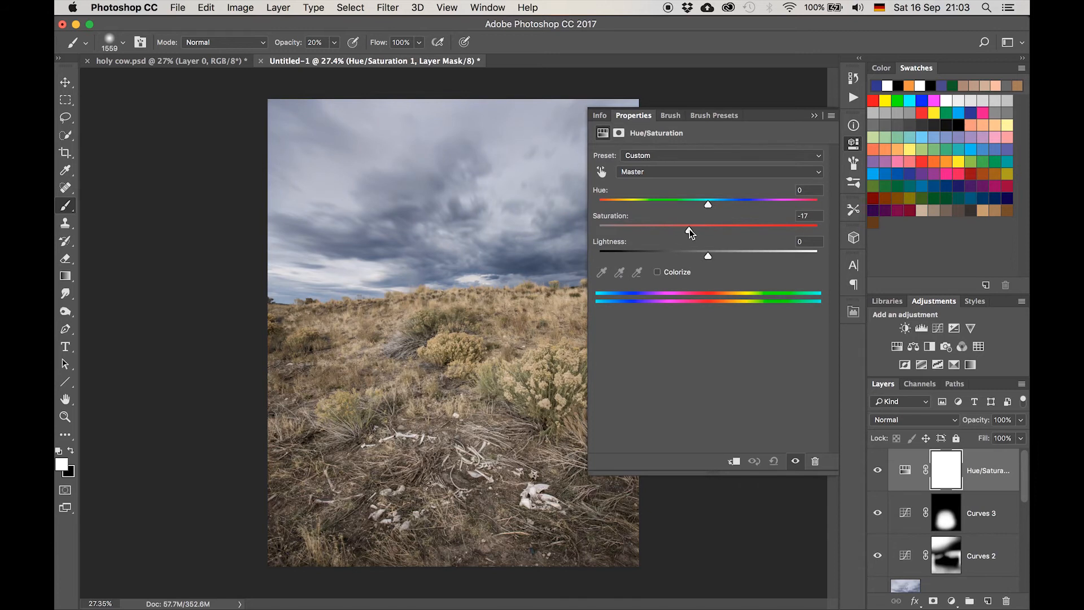
pyautogui.moveTo(689, 229); pyautogui.dragTo(681, 229)
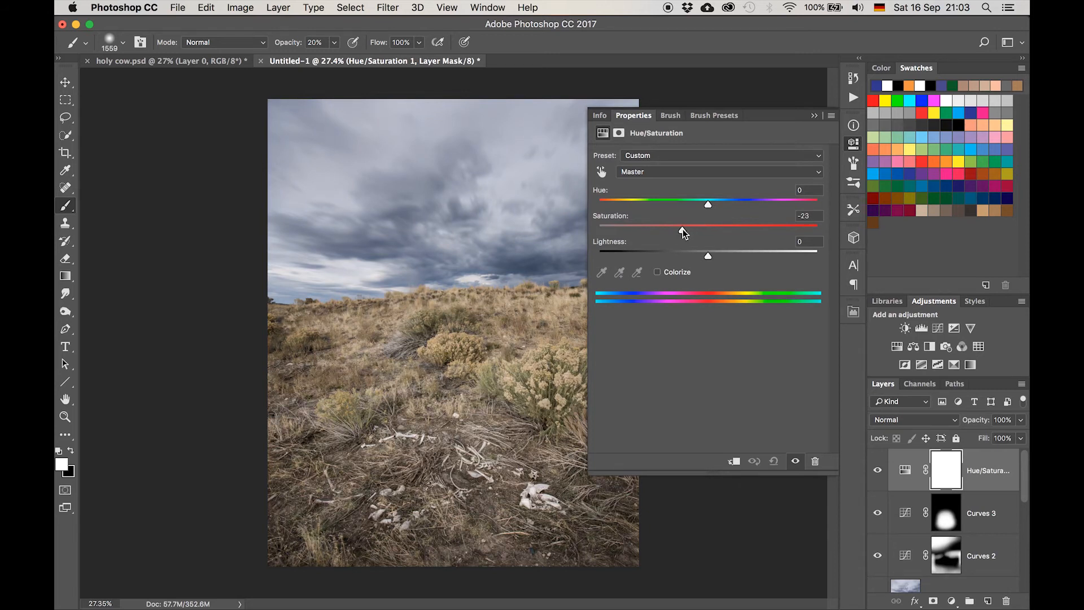
pyautogui.moveTo(681, 230); pyautogui.dragTo(685, 230)
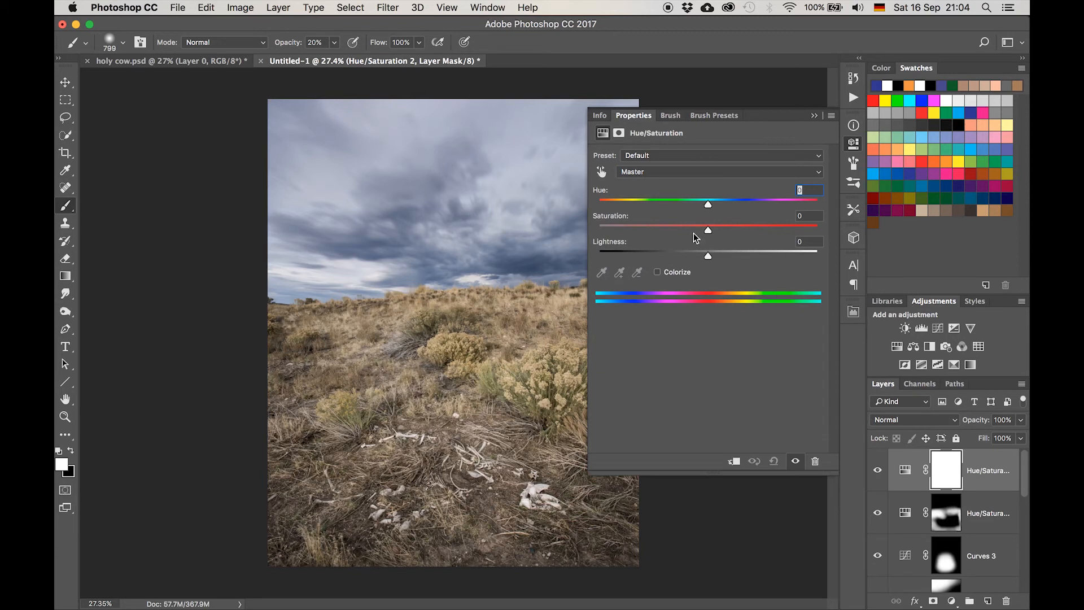
# Raise the second Hue/Saturation layer's Saturation to about +16 for the yellow shrubs
pyautogui.moveTo(707, 230); pyautogui.dragTo(725, 229)
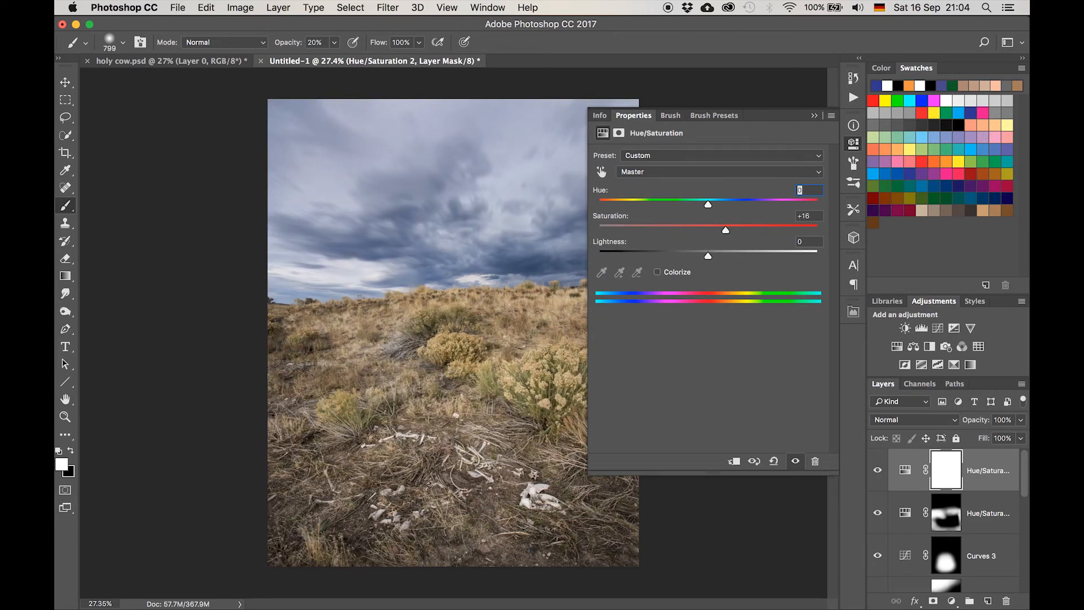
pyautogui.moveTo(725, 229); pyautogui.dragTo(732, 229)
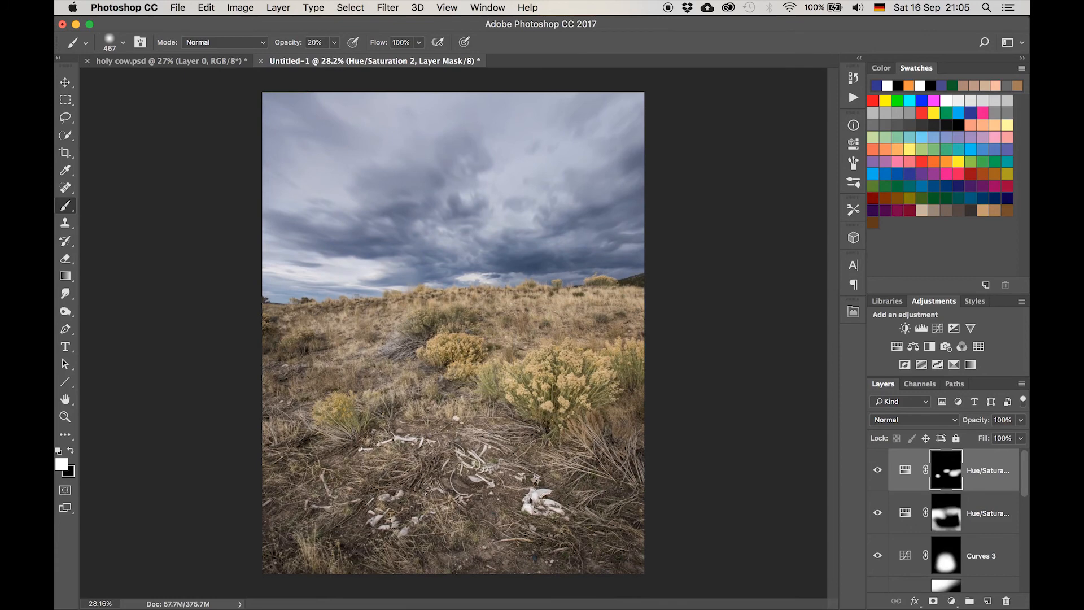
pyautogui.scroll(-3)
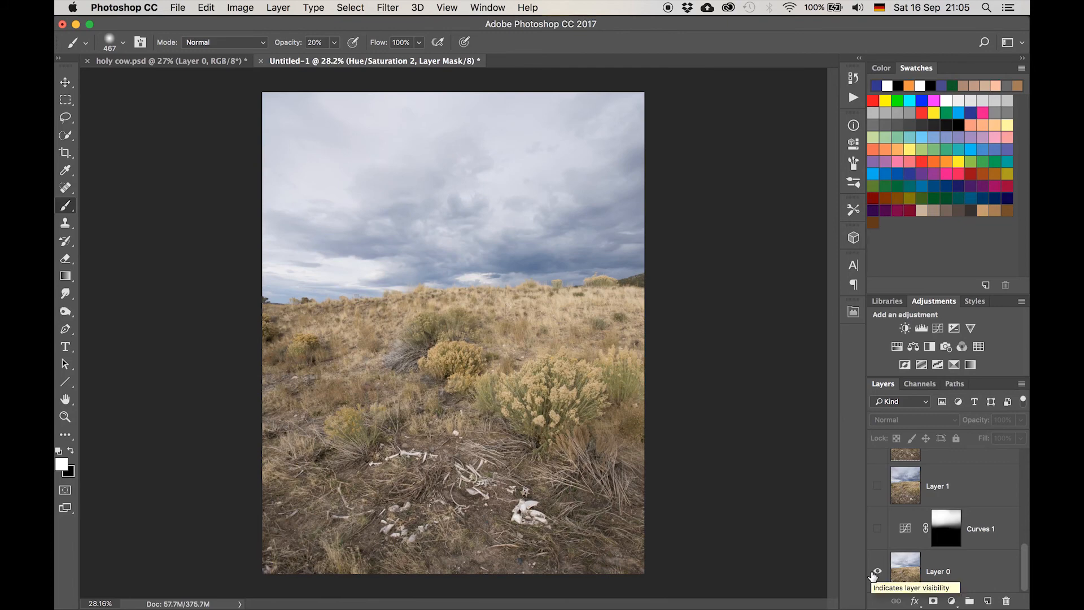
pyautogui.click(876, 572)
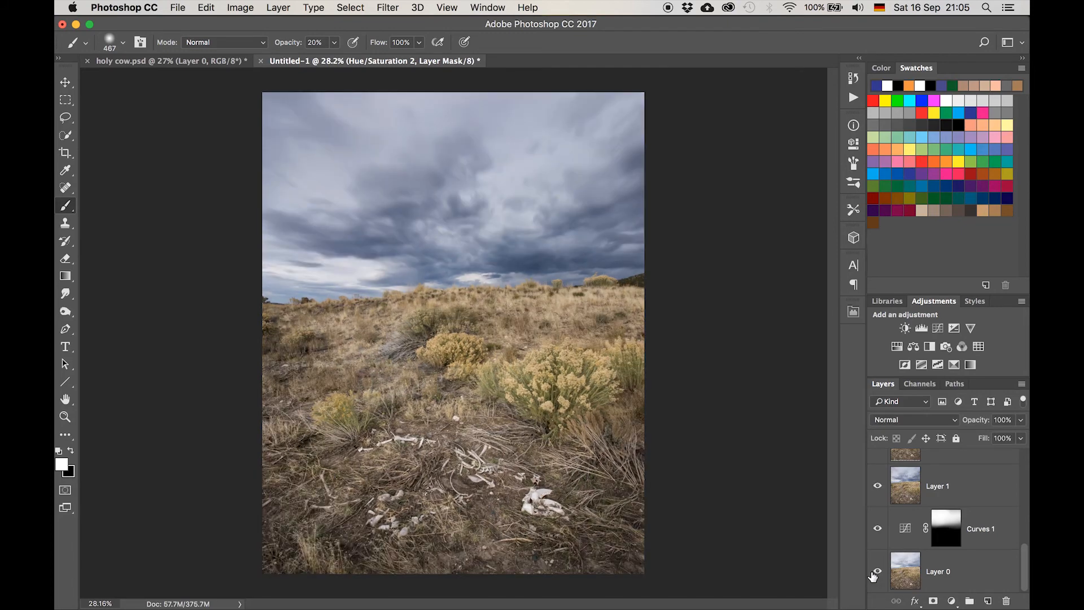